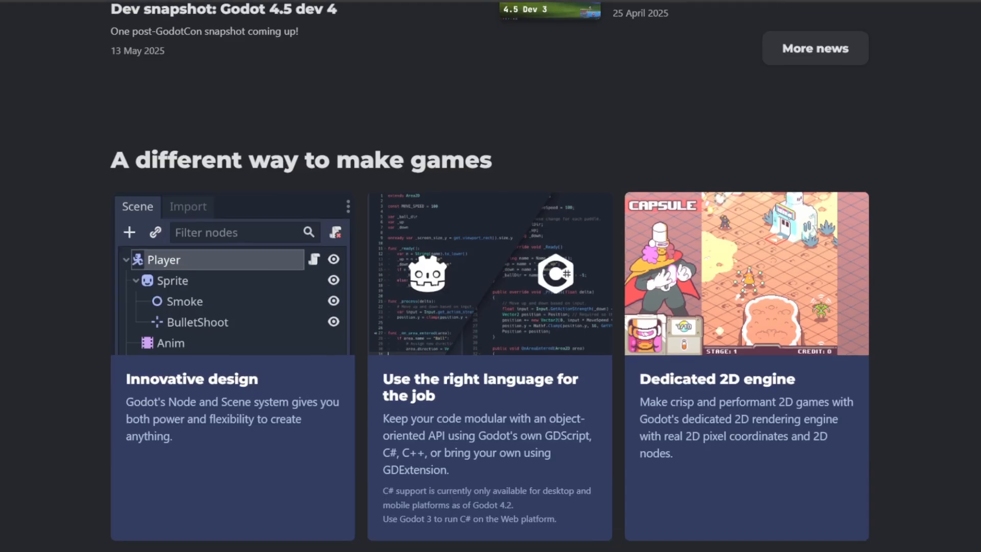
Scroll through the Godot homepage down to the showcase of games made with Godot
{"action": "scroll", "scroll_direction": "down", "scroll_amount": 3}
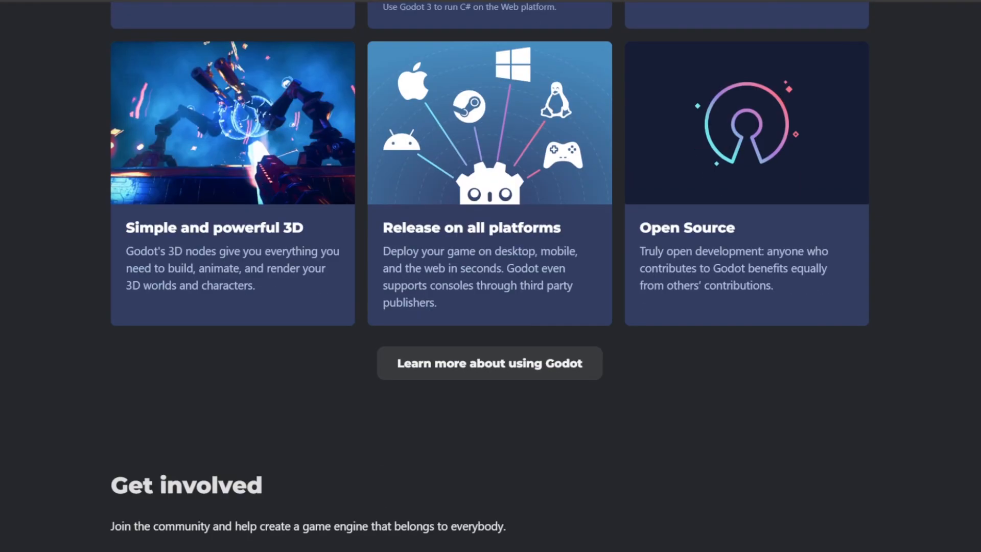
{"action": "scroll", "scroll_direction": "down", "scroll_amount": 3}
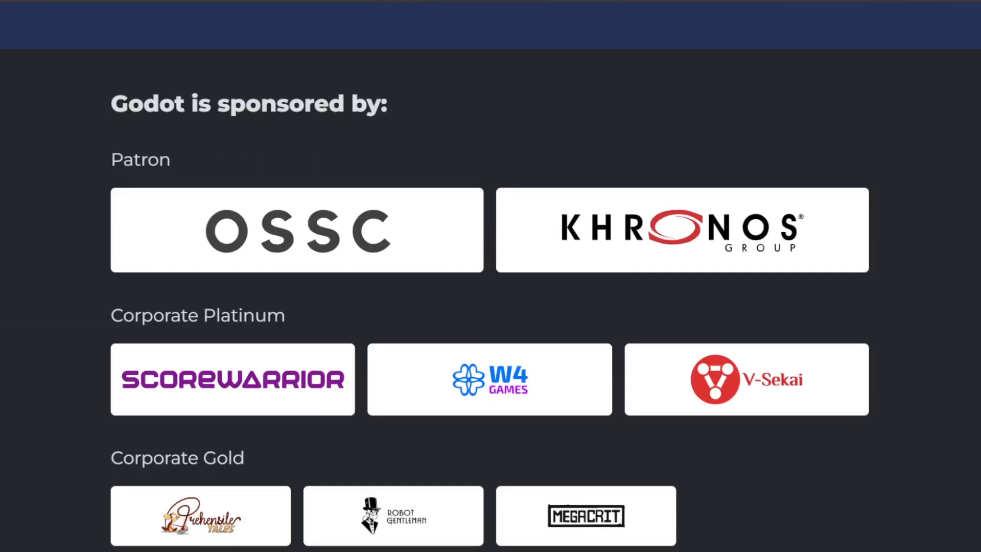
{"action": "scroll", "scroll_direction": "down", "scroll_amount": 3}
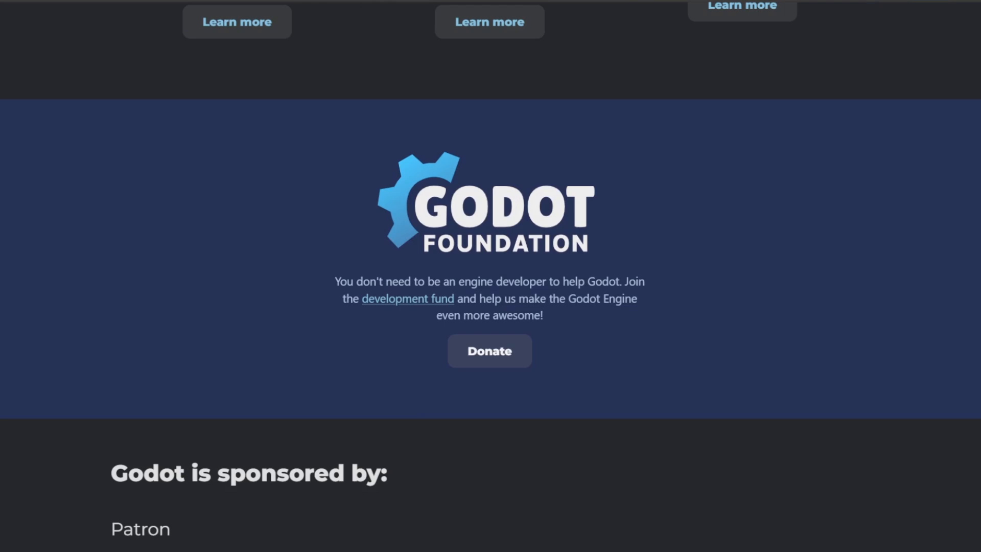
{"action": "scroll", "scroll_direction": "up", "scroll_amount": 3}
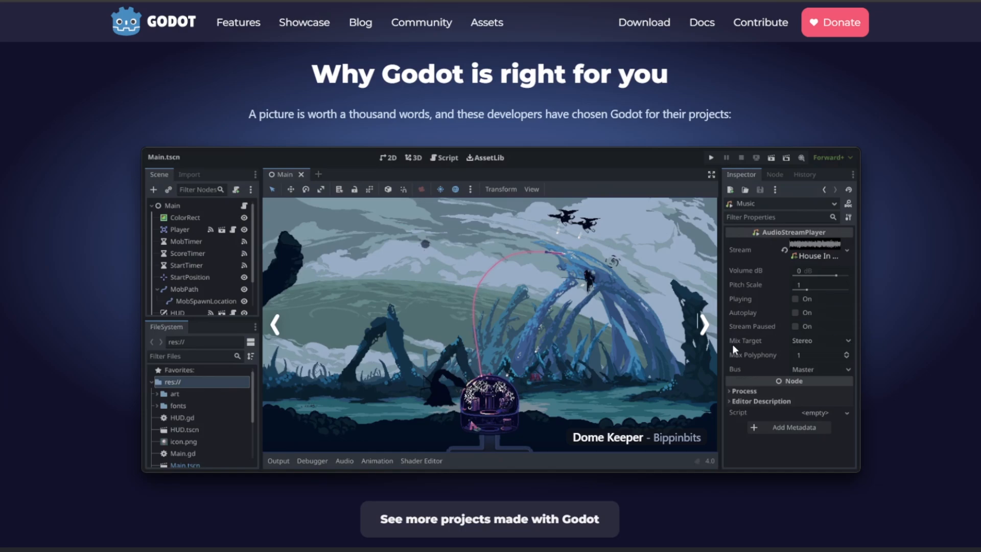
{"action": "scroll", "scroll_direction": "down", "scroll_amount": 3}
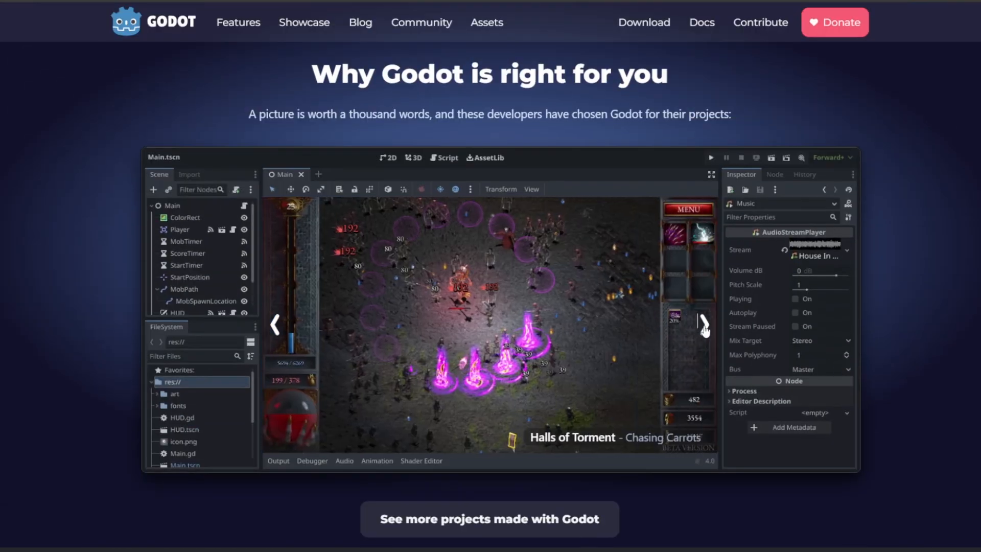
Step the showcase carousel forward through two more featured games and continue down the page
{"action": "left_click", "coordinate": [702, 323]}
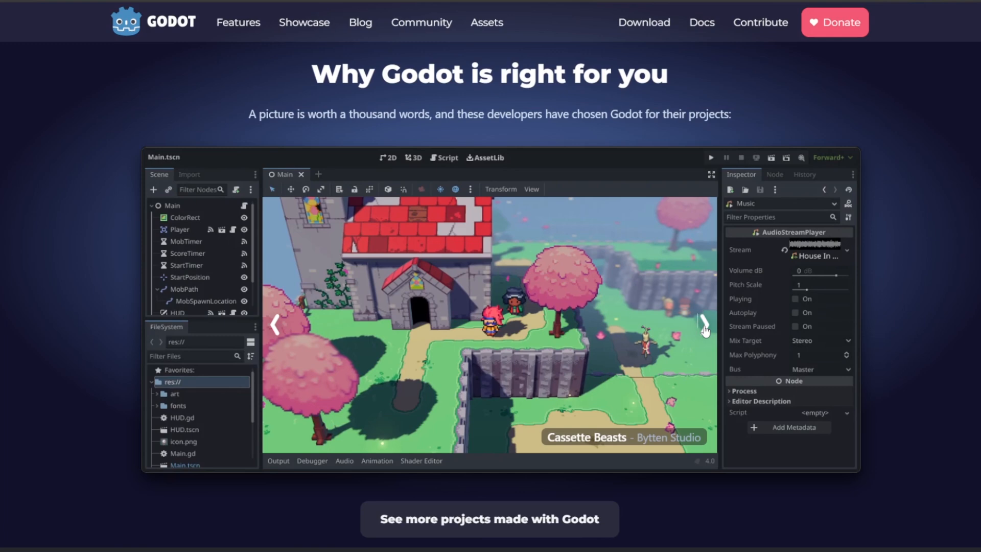
{"action": "left_click", "coordinate": [705, 324]}
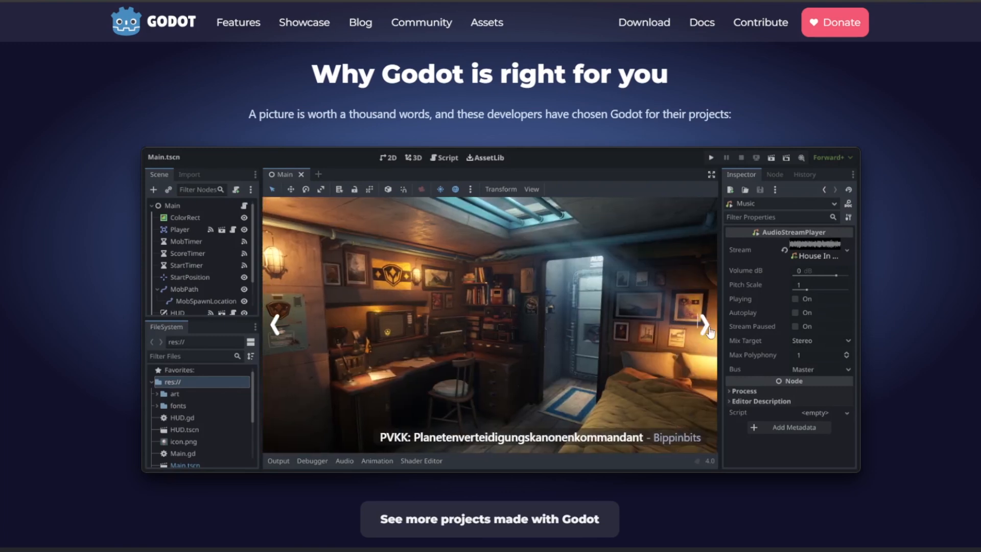
{"action": "scroll", "scroll_direction": "down", "scroll_amount": 3}
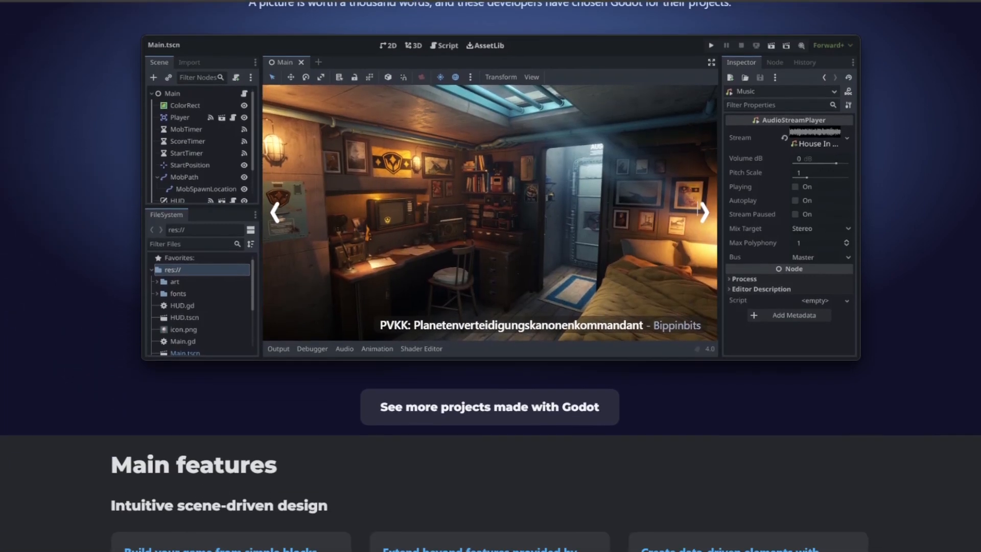
{"action": "scroll", "scroll_direction": "down", "scroll_amount": 3}
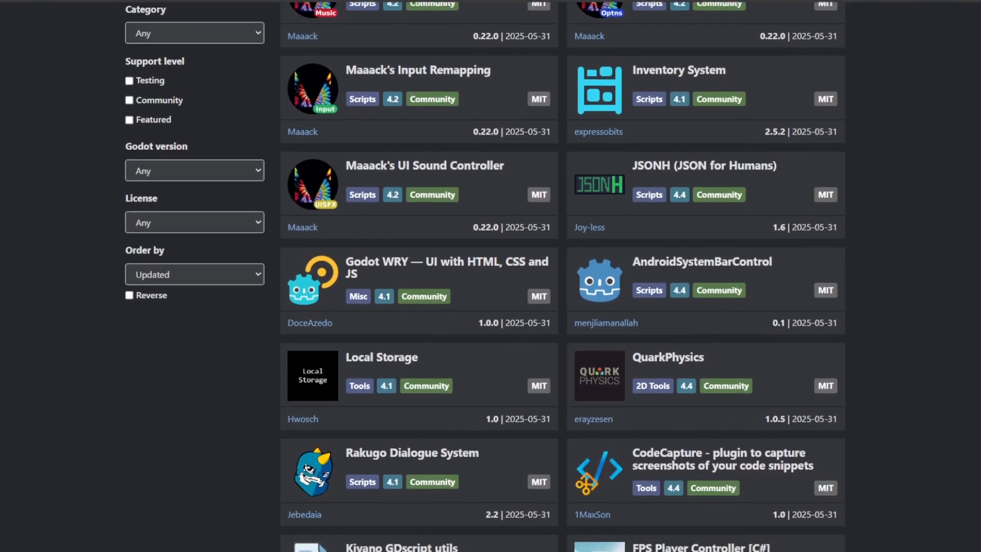
Scroll the most recently updated assets to the bottom of the first page and follow the Orchestrator entry
{"action": "scroll", "scroll_direction": "down", "scroll_amount": 3}
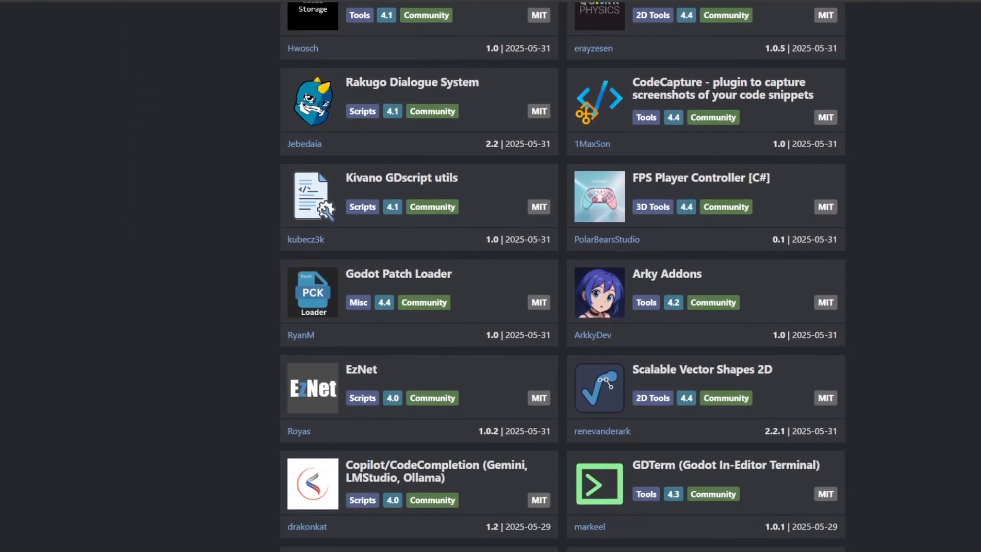
{"action": "scroll", "scroll_direction": "down", "scroll_amount": 3}
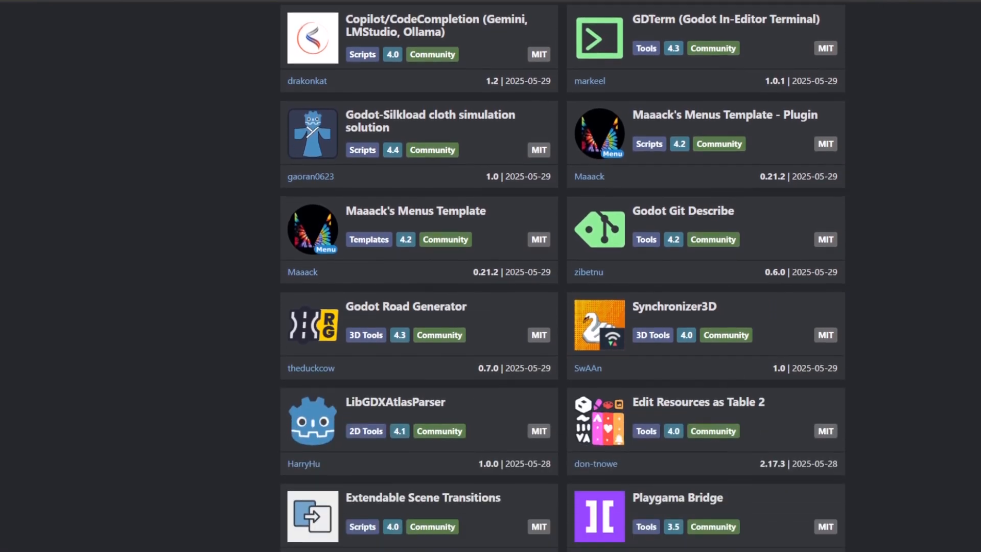
{"action": "scroll", "scroll_direction": "down", "scroll_amount": 3}
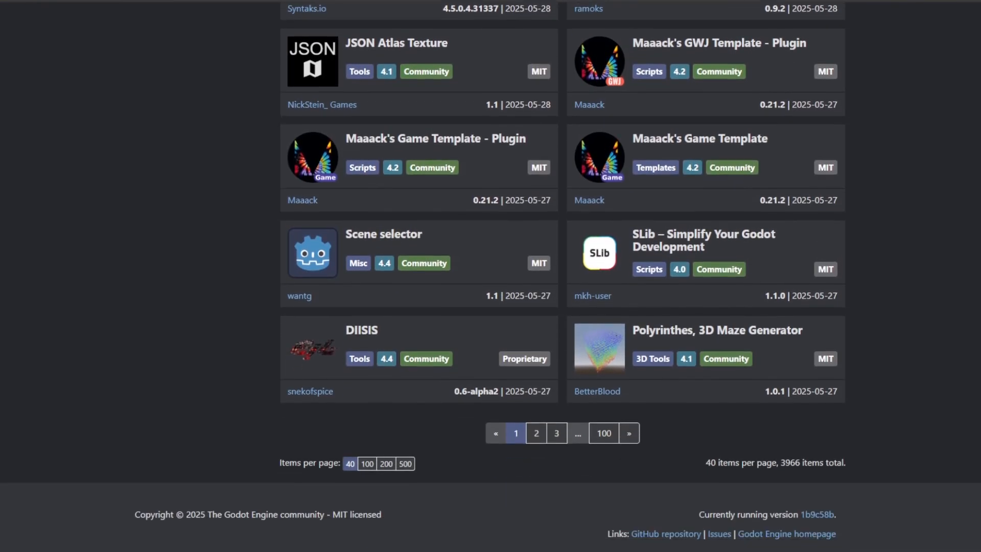
{"action": "left_click", "coordinate": [534, 433]}
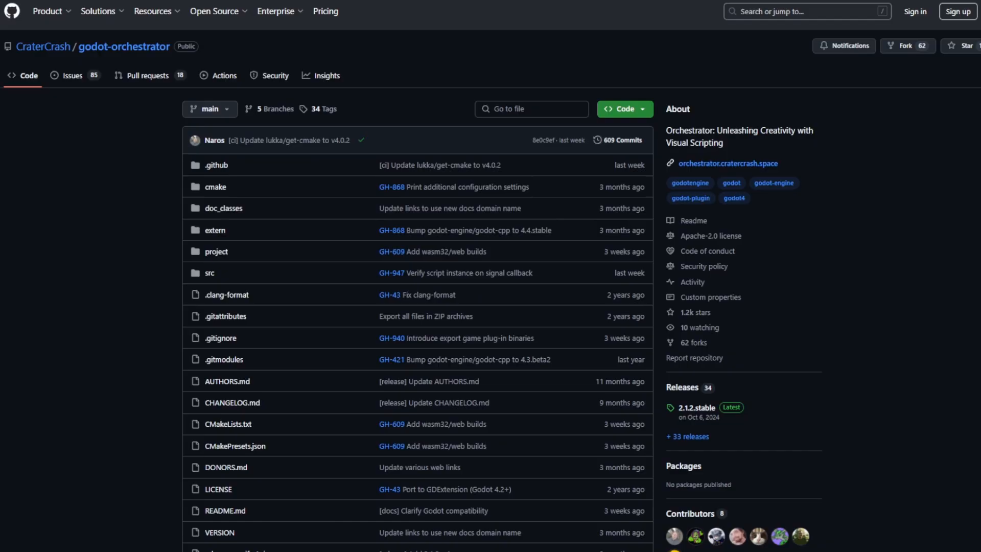
Scroll the Orchestrator README from its screenshots down to the compatibility table
{"action": "scroll", "scroll_direction": "down", "scroll_amount": 3}
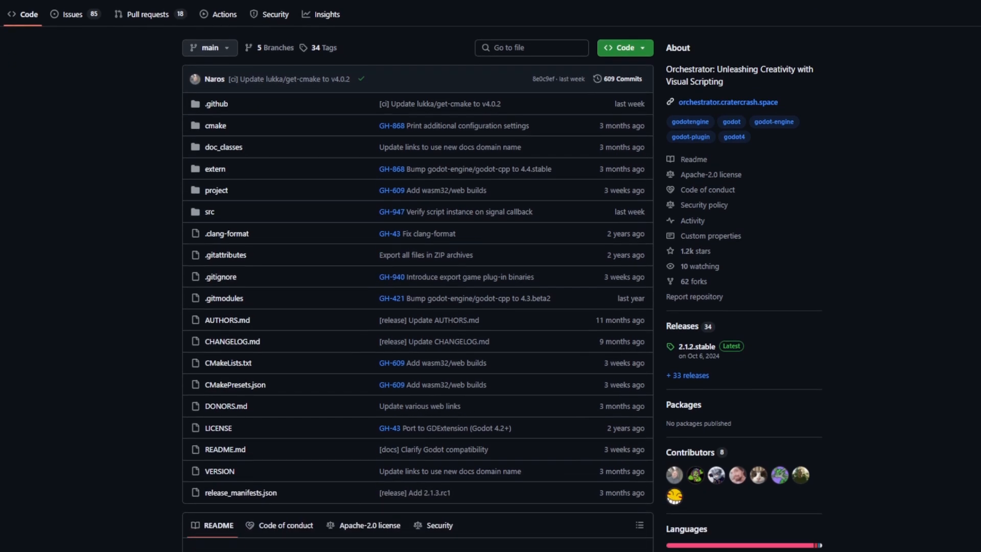
{"action": "scroll", "scroll_direction": "down", "scroll_amount": 3}
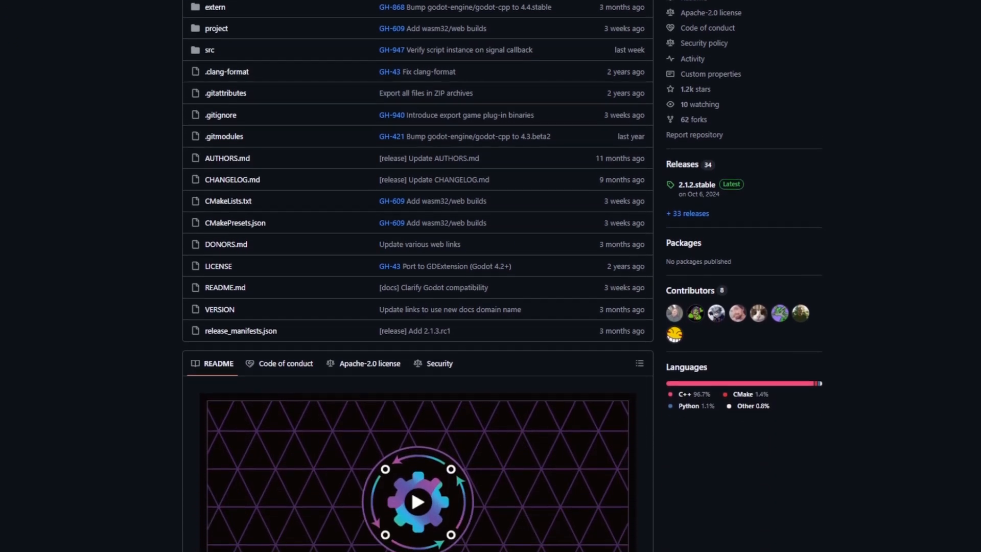
{"action": "scroll", "scroll_direction": "down", "scroll_amount": 3}
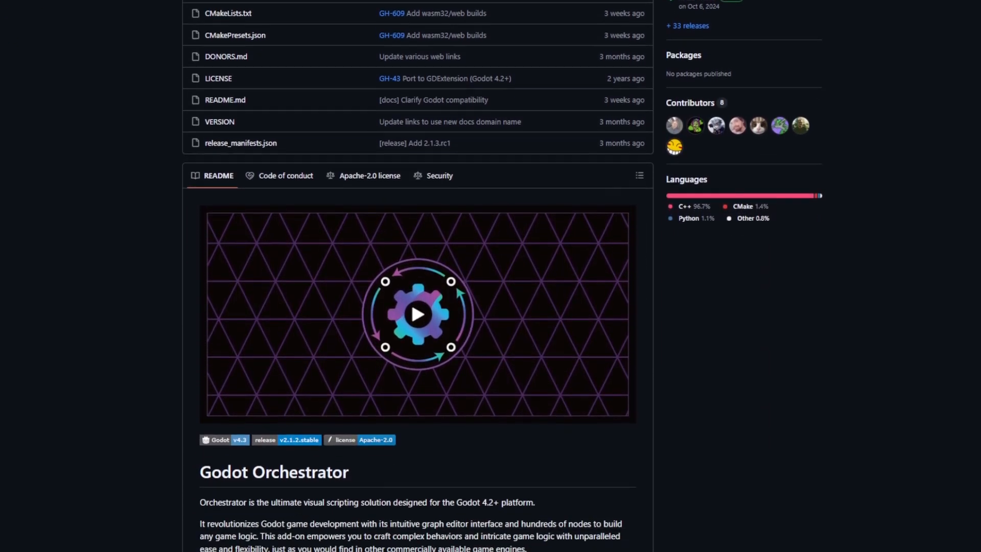
{"action": "scroll", "scroll_direction": "down", "scroll_amount": 3}
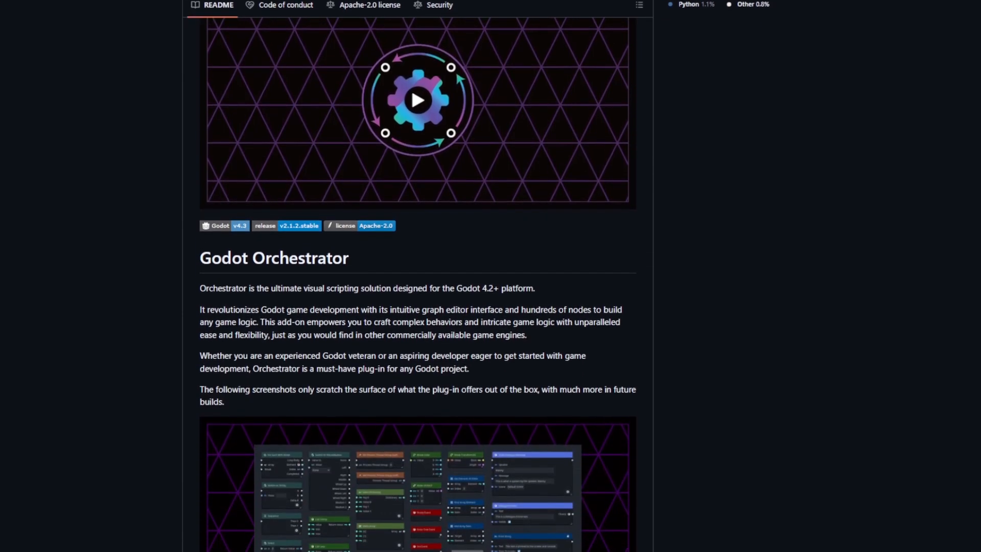
{"action": "scroll", "scroll_direction": "down", "scroll_amount": 3}
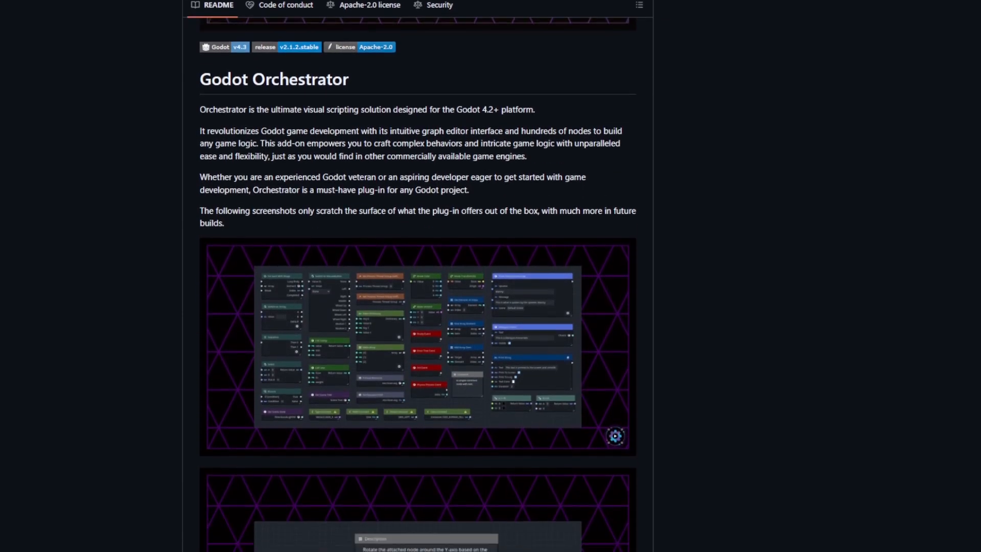
{"action": "scroll", "scroll_direction": "down", "scroll_amount": 3}
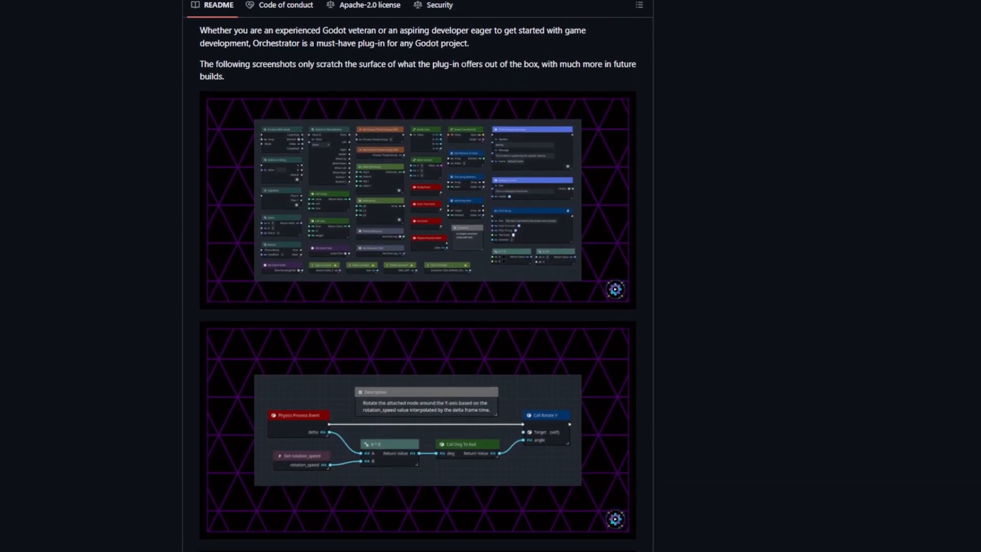
Continue through the README's features section down to the licences
{"action": "scroll", "scroll_direction": "down", "scroll_amount": 3}
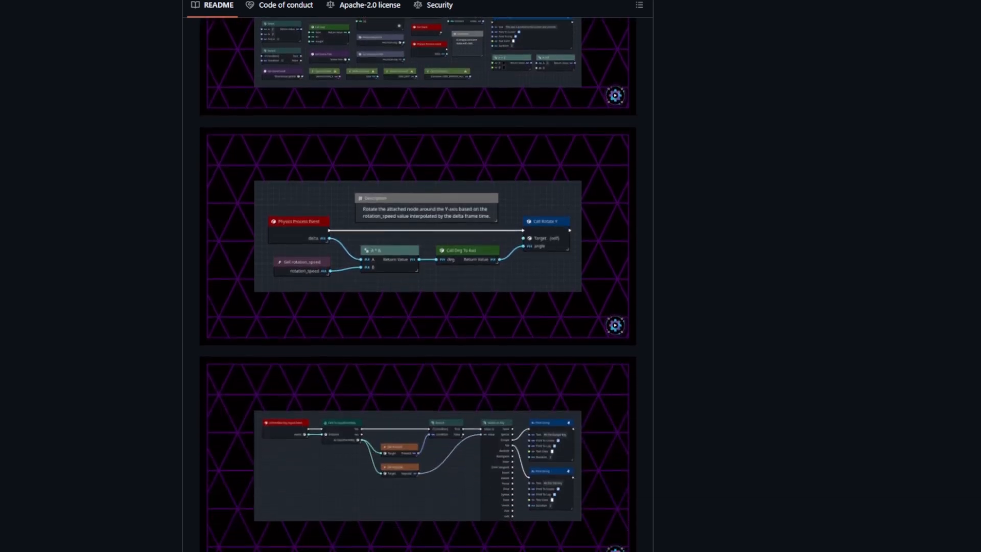
{"action": "scroll", "scroll_direction": "down", "scroll_amount": 3}
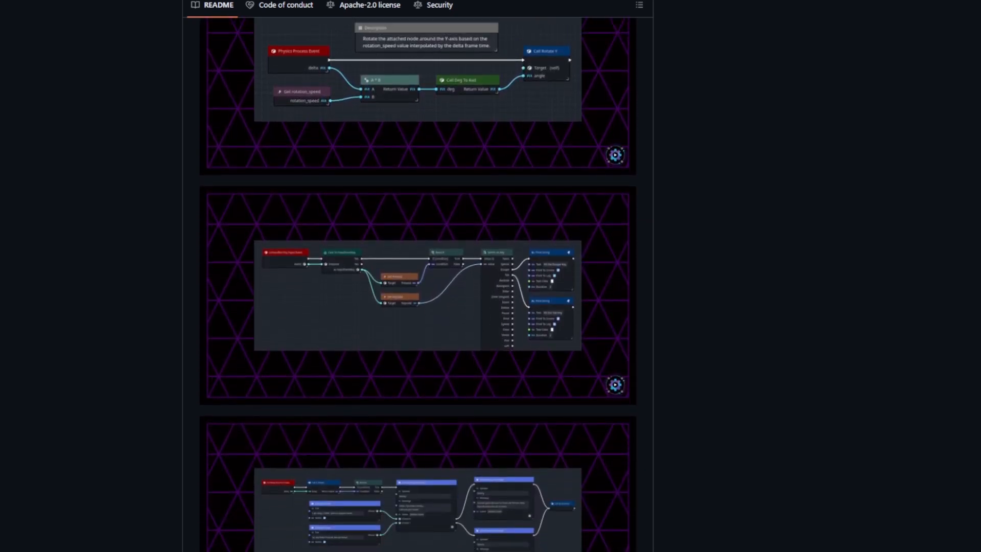
{"action": "scroll", "scroll_direction": "down", "scroll_amount": 3}
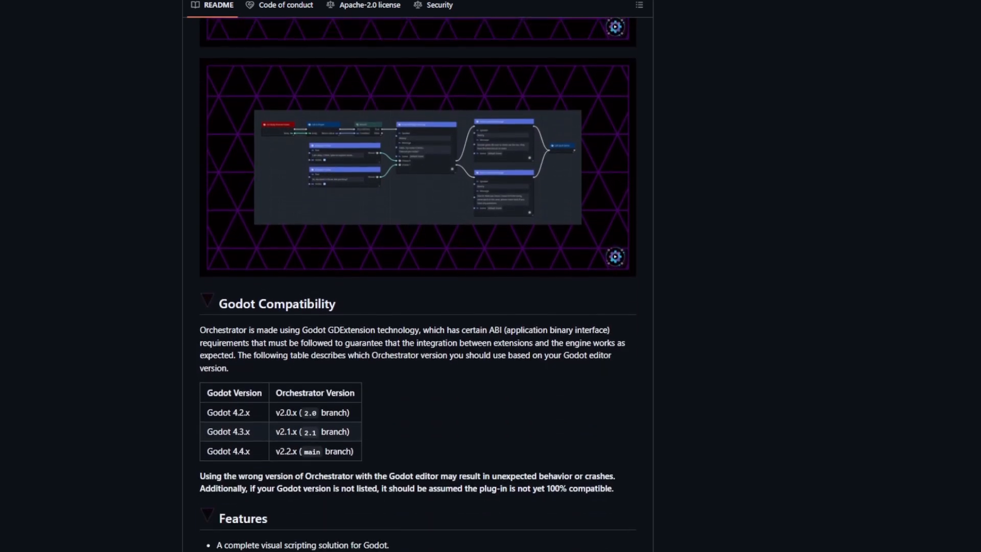
{"action": "scroll", "scroll_direction": "down", "scroll_amount": 3}
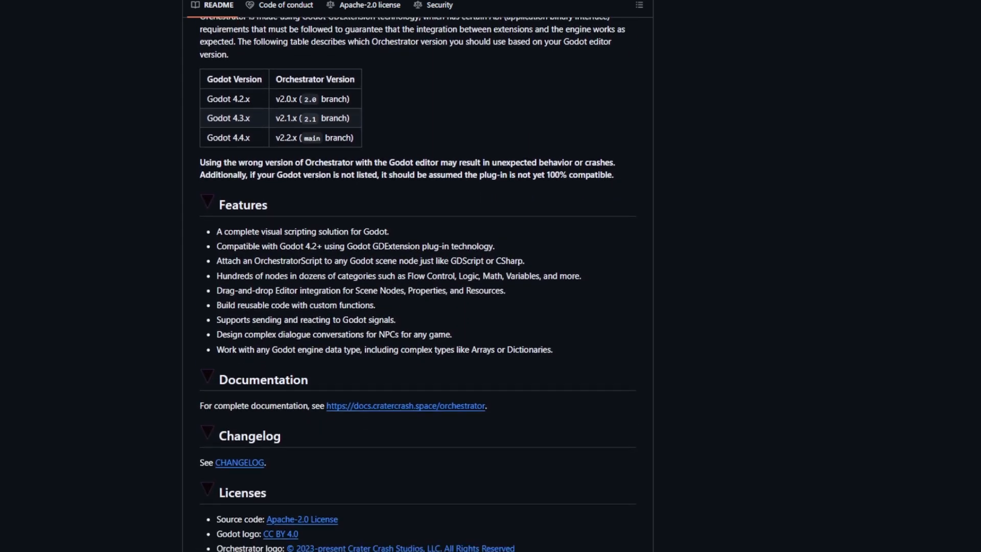
{"action": "scroll", "scroll_direction": "down", "scroll_amount": 3}
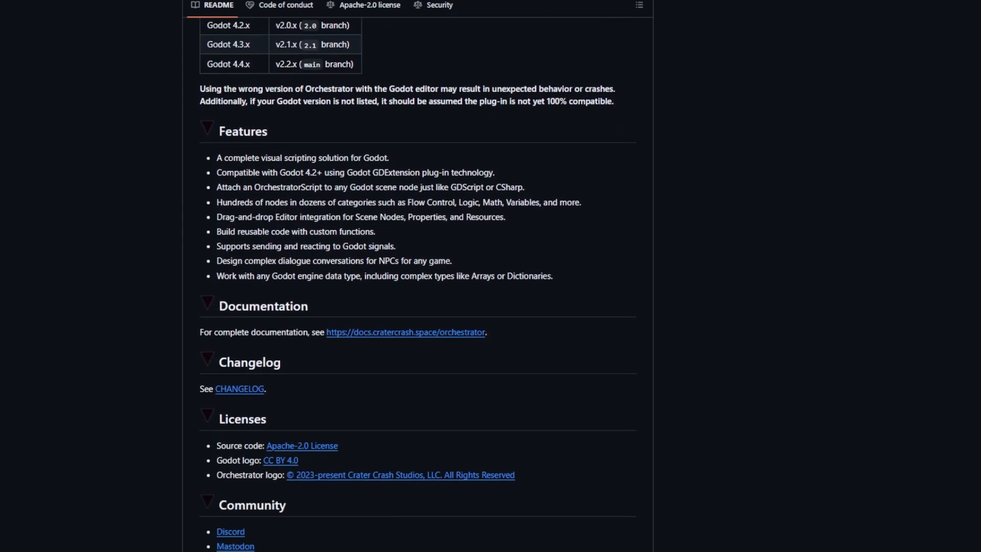
{"action": "scroll", "scroll_direction": "down", "scroll_amount": 3}
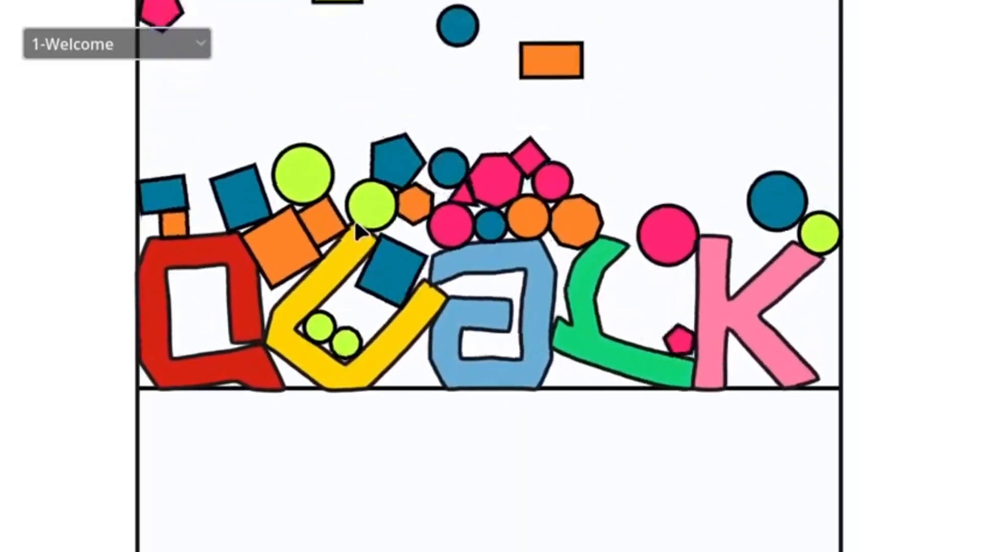
Expand the scene dropdown over the running Welcome scene to list the demo scenes
{"action": "left_click", "coordinate": [117, 44]}
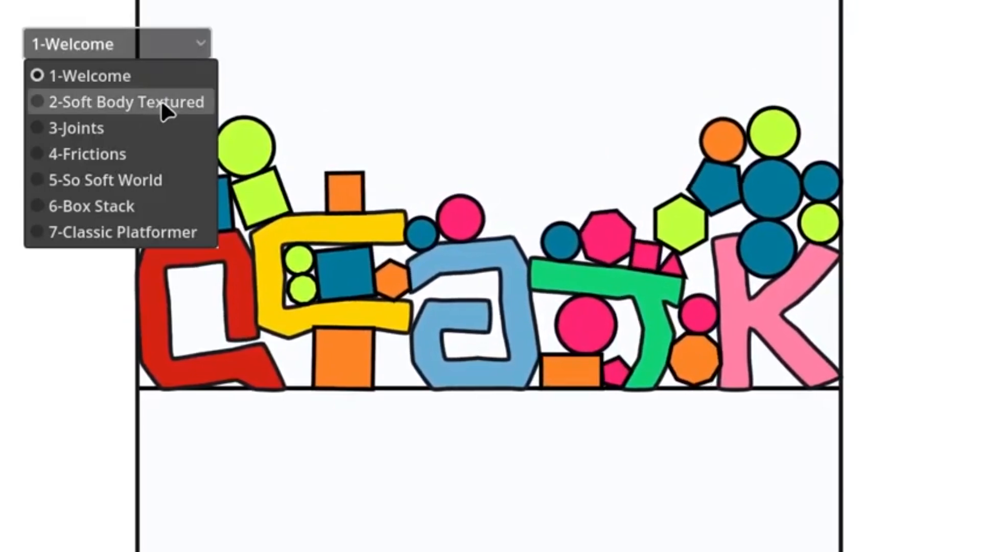
Choose 5-So Soft World from the scene list, replacing the Soft Body Textured scene
{"action": "left_click", "coordinate": [123, 101]}
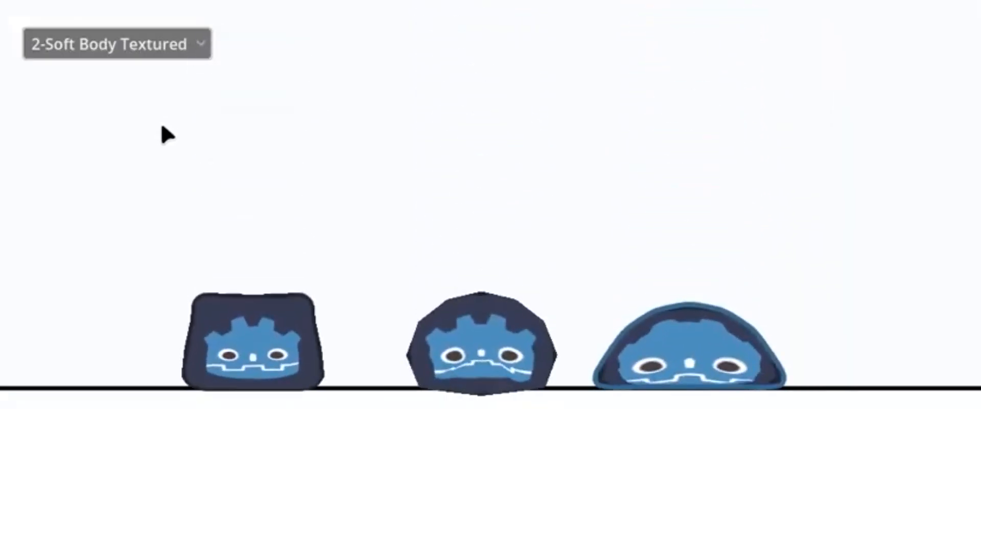
{"action": "left_click", "coordinate": [117, 43]}
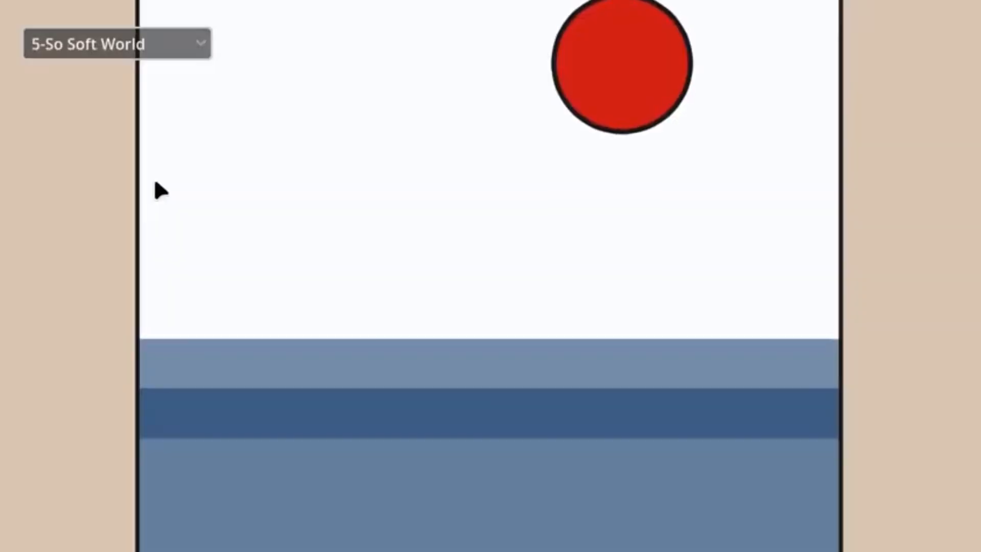
Load the 6-Box Stack scene of toppling blue boxes from the scene dropdown
{"action": "left_click", "coordinate": [118, 43]}
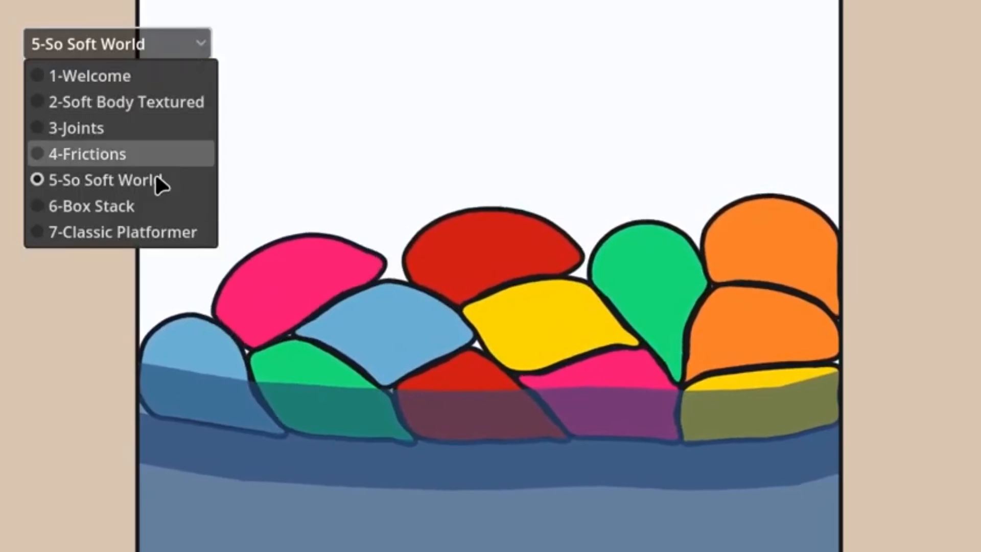
{"action": "left_click", "coordinate": [91, 205]}
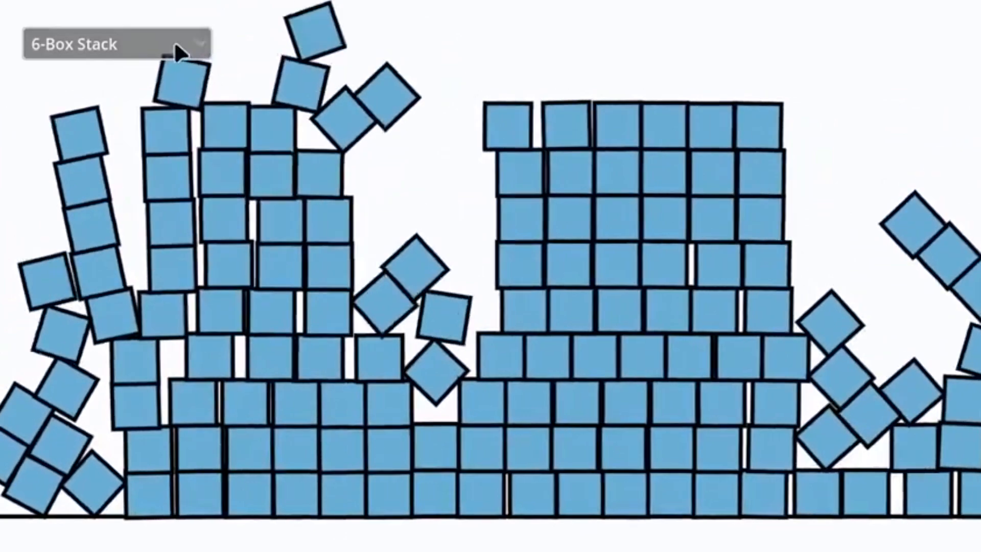
Load the 7-Classic Platformer scene from the demo's scene dropdown
{"action": "left_click", "coordinate": [115, 44]}
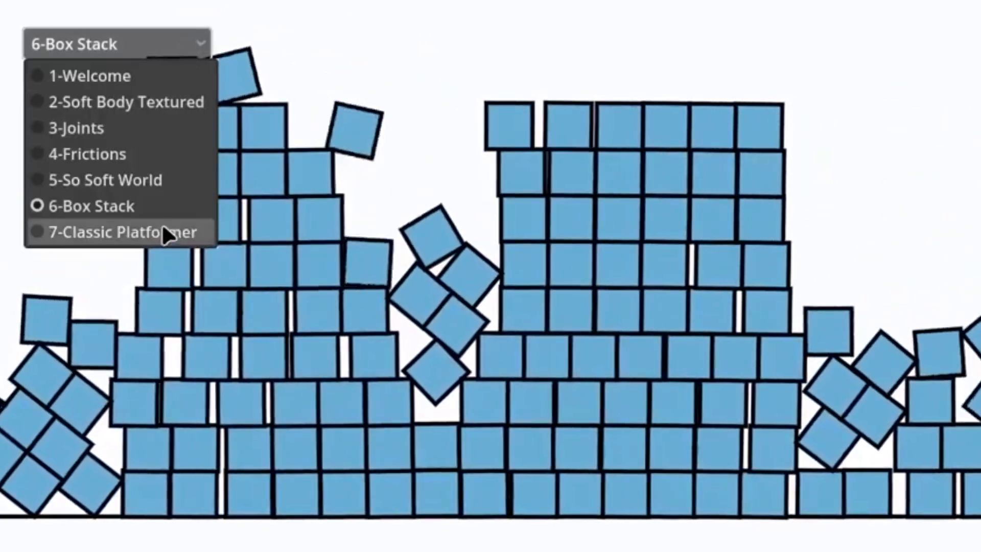
{"action": "left_click", "coordinate": [123, 232]}
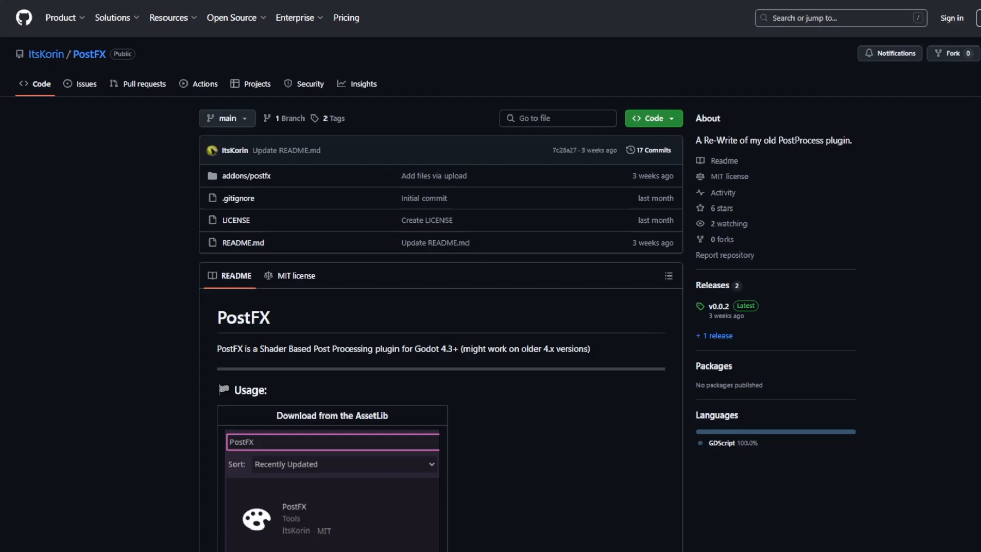
{"action": "scroll", "scroll_direction": "down", "scroll_amount": 3}
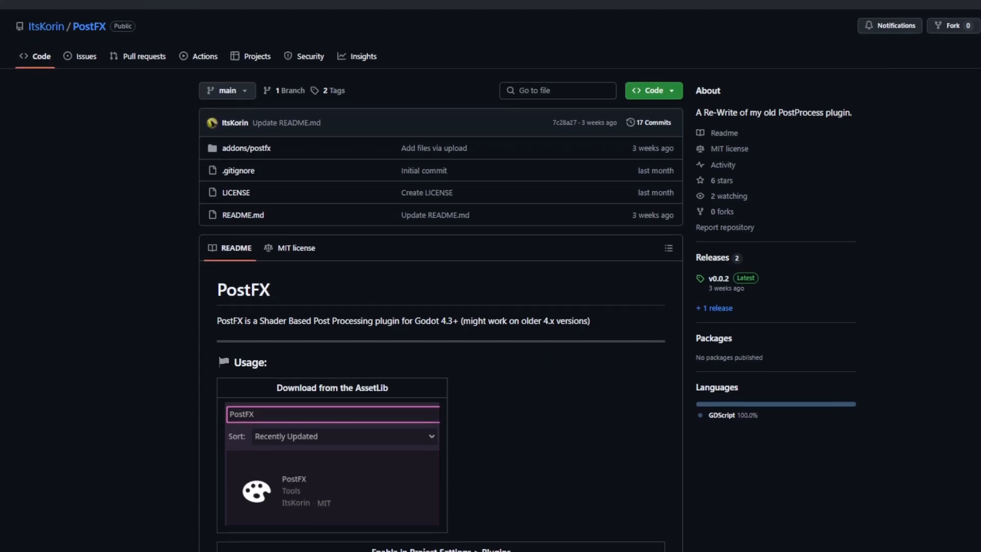
{"action": "scroll", "scroll_direction": "down", "scroll_amount": 3}
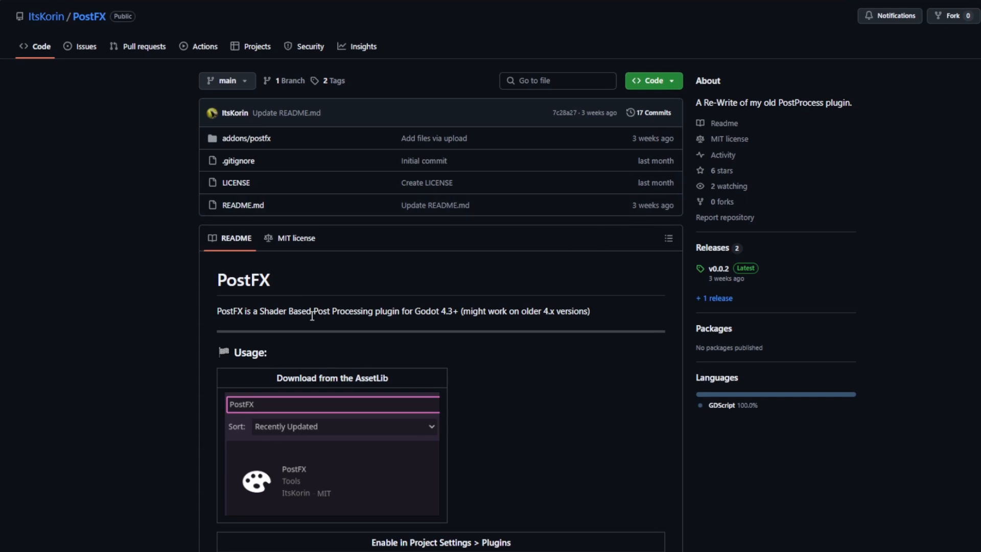
{"action": "mouse_move", "coordinate": [488, 325]}
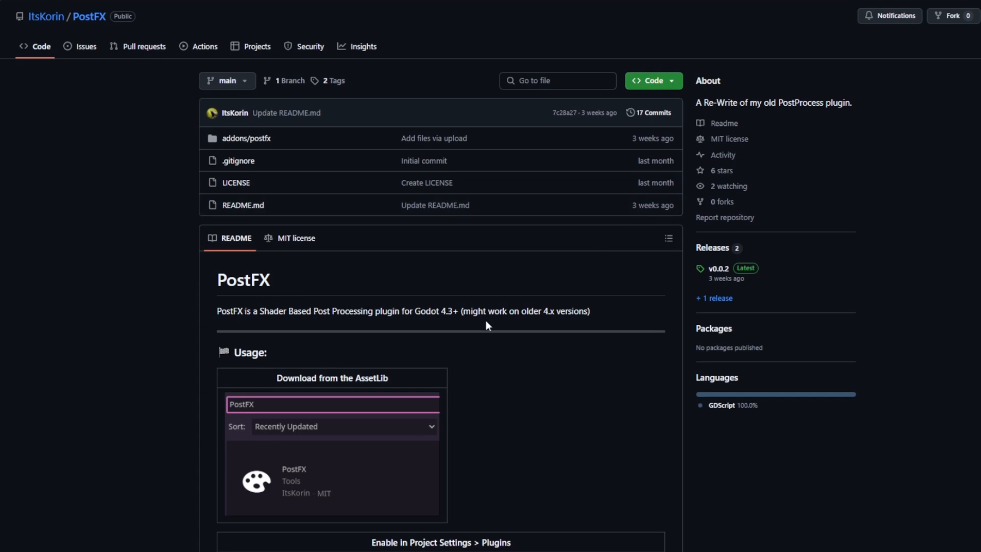
{"action": "scroll", "scroll_direction": "down", "scroll_amount": 3}
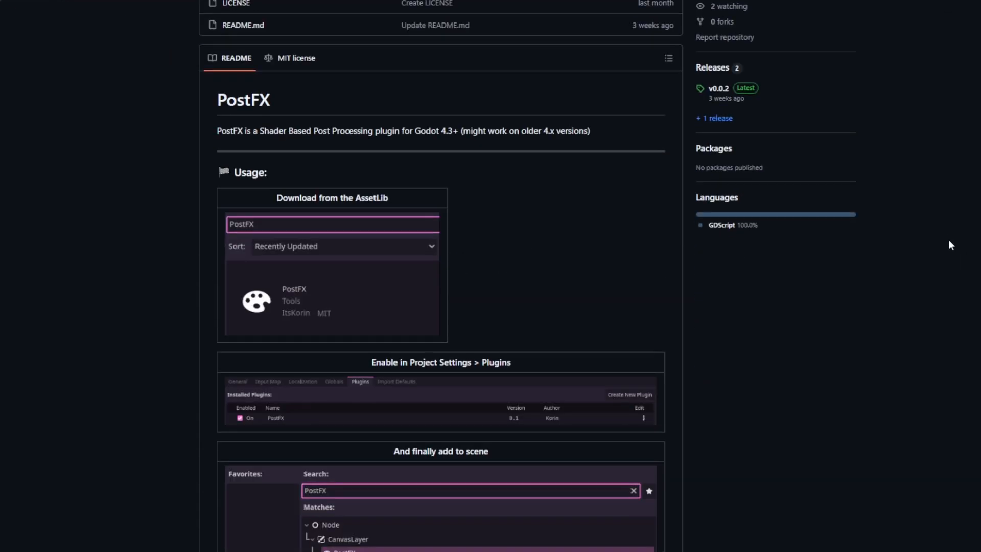
{"action": "scroll", "scroll_direction": "down", "scroll_amount": 3}
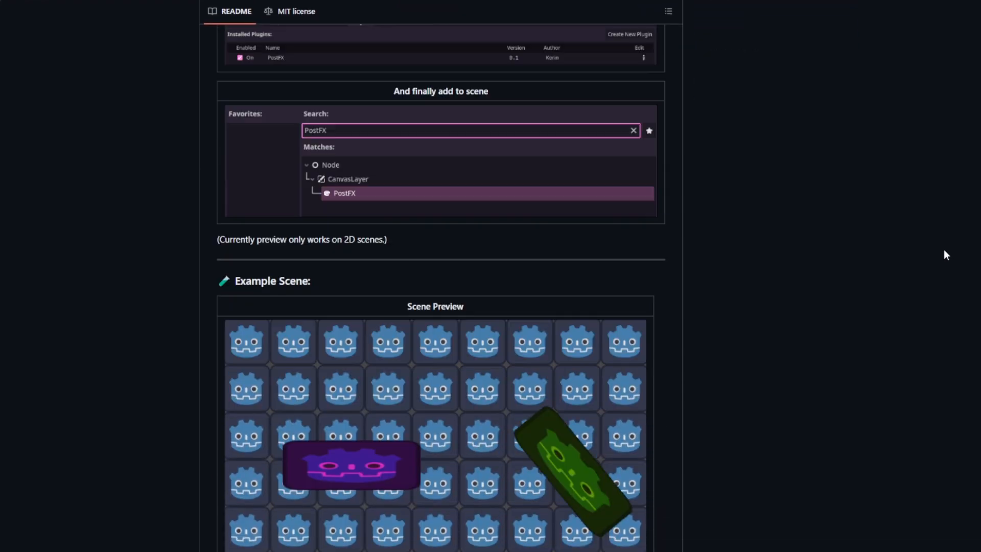
{"action": "scroll", "scroll_direction": "down", "scroll_amount": 3}
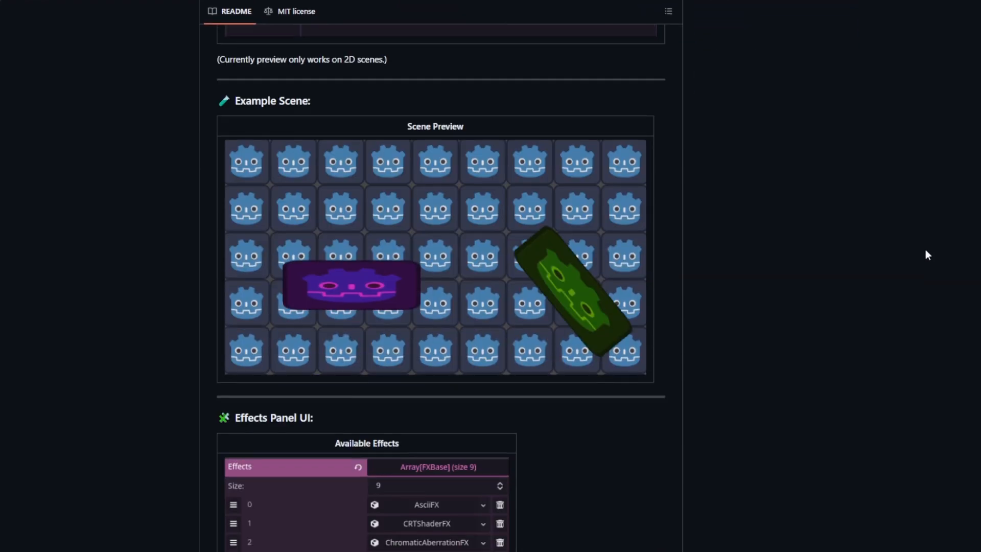
{"action": "scroll", "scroll_direction": "down", "scroll_amount": 3}
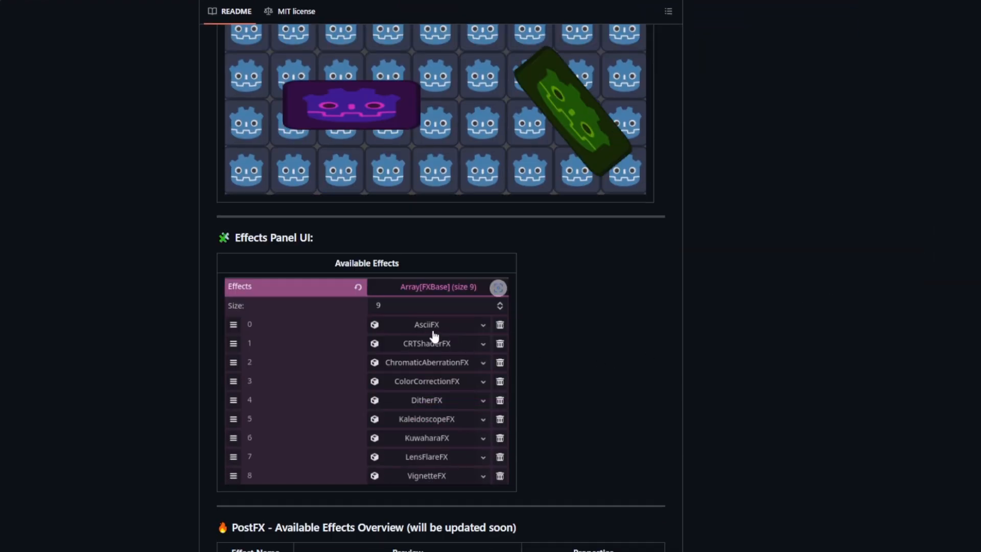
{"action": "mouse_move", "coordinate": [453, 438]}
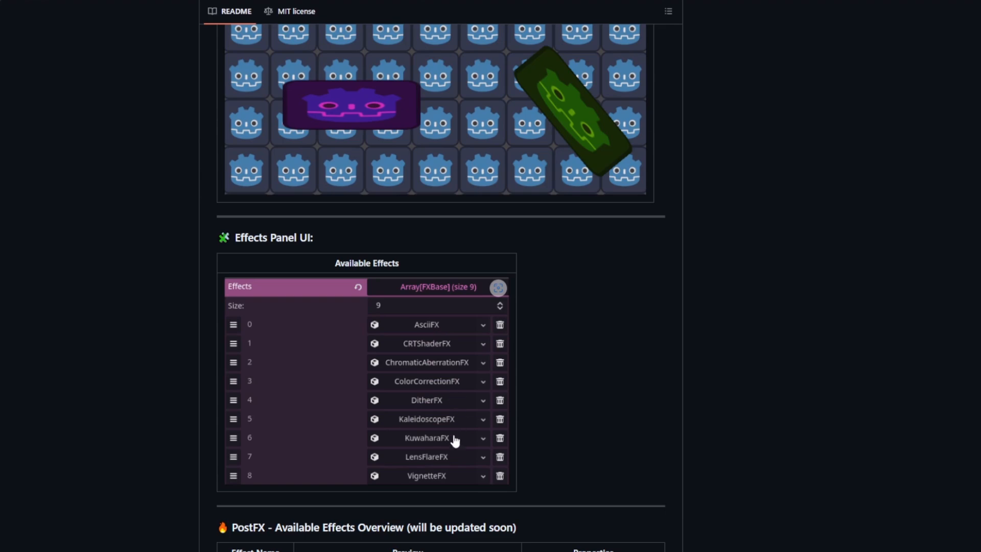
{"action": "scroll", "scroll_direction": "down", "scroll_amount": 3}
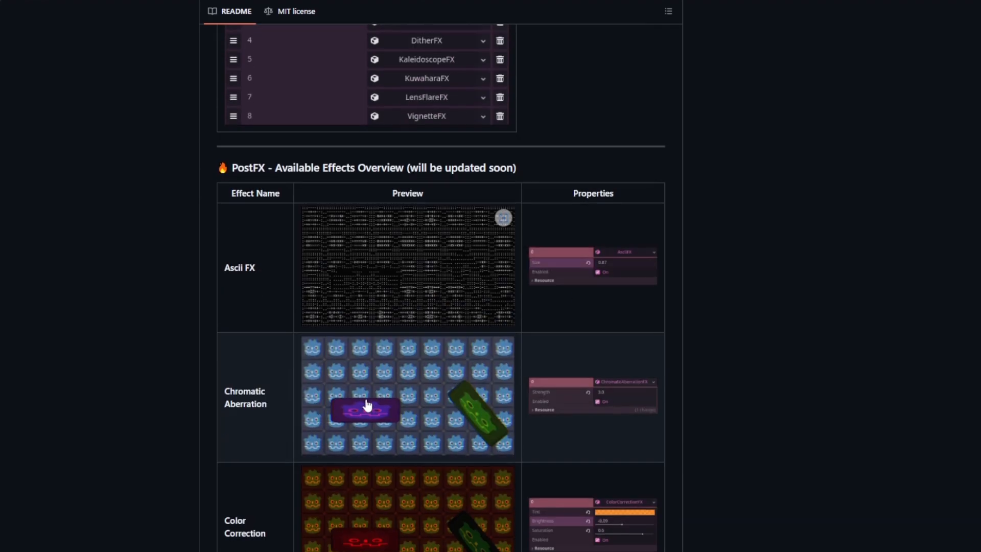
{"action": "scroll", "scroll_direction": "down", "scroll_amount": 3}
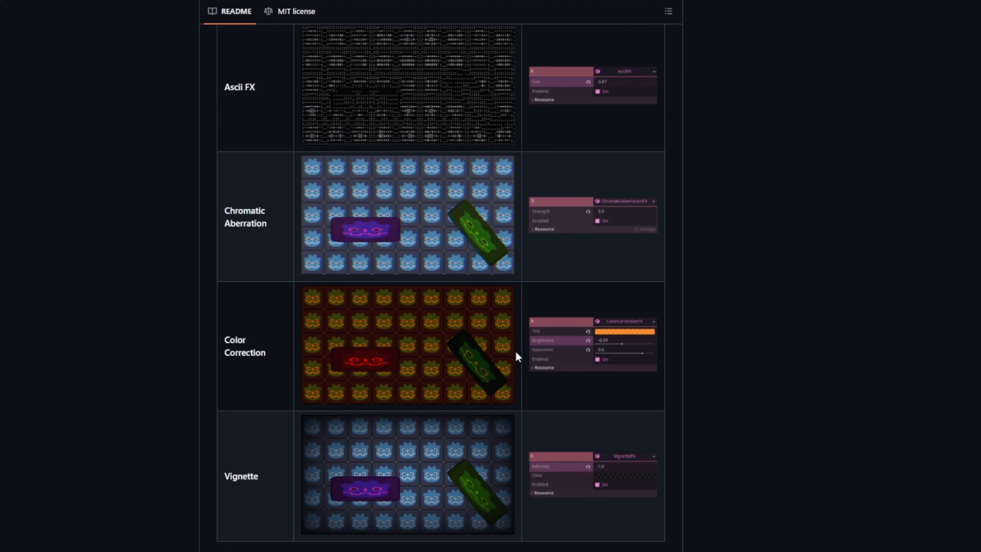
{"action": "scroll", "scroll_direction": "down", "scroll_amount": 3}
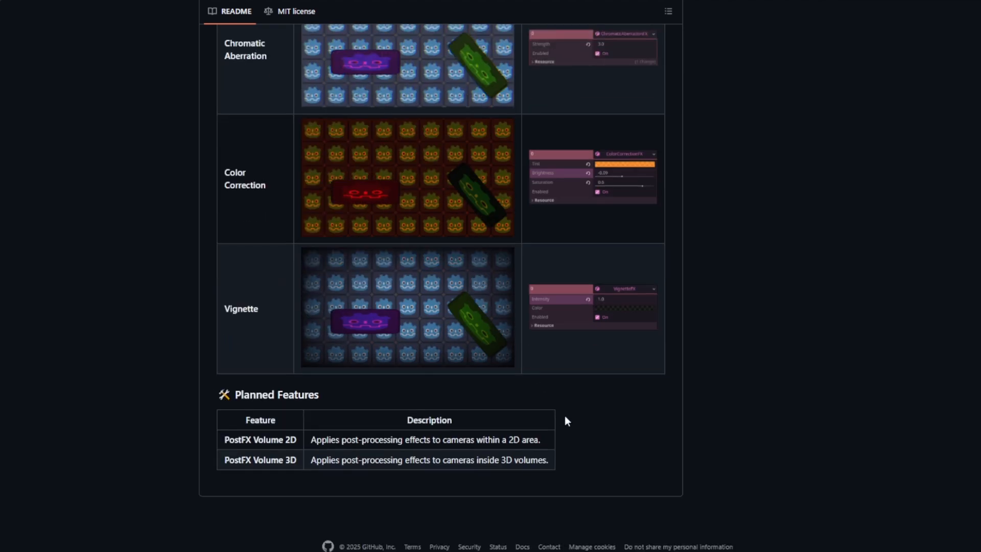
{"action": "mouse_move", "coordinate": [569, 421]}
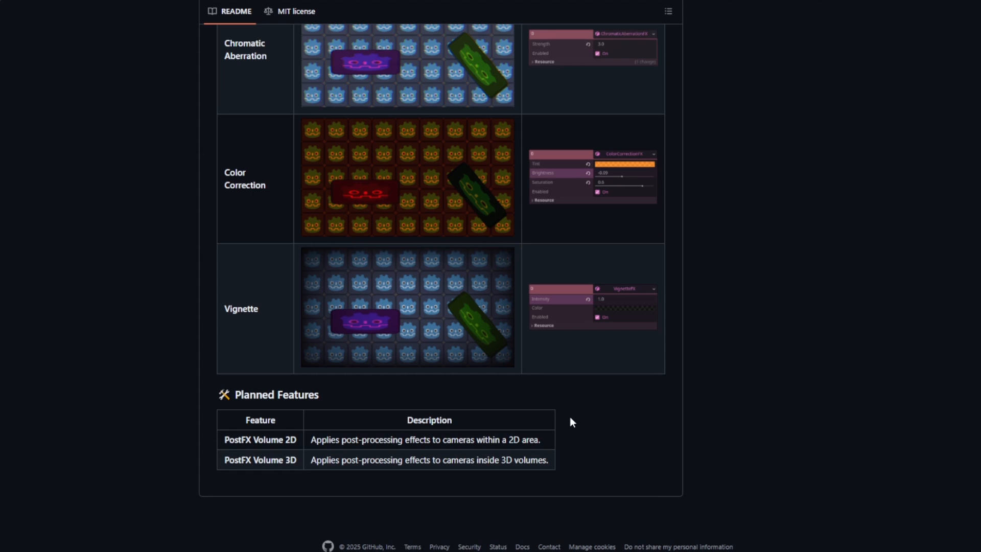
{"action": "mouse_move", "coordinate": [570, 425]}
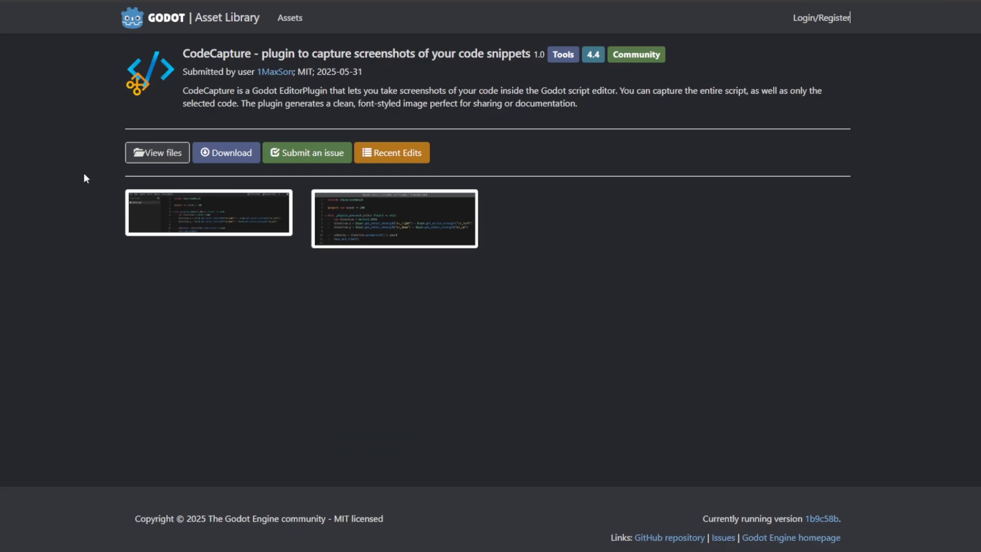
{"action": "left_click_drag", "start_coordinate": [183, 53], "coordinate": [201, 91]}
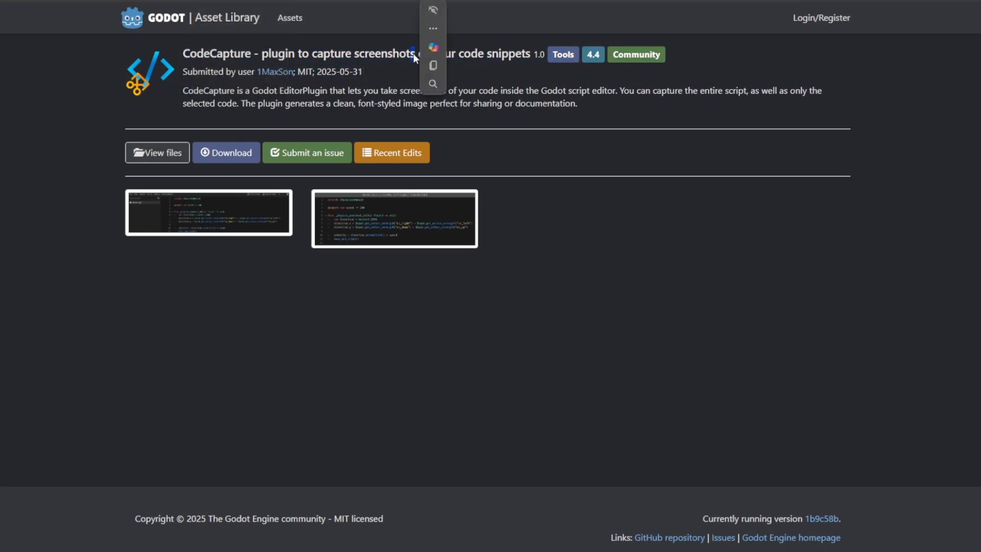
{"action": "double_click", "coordinate": [384, 54]}
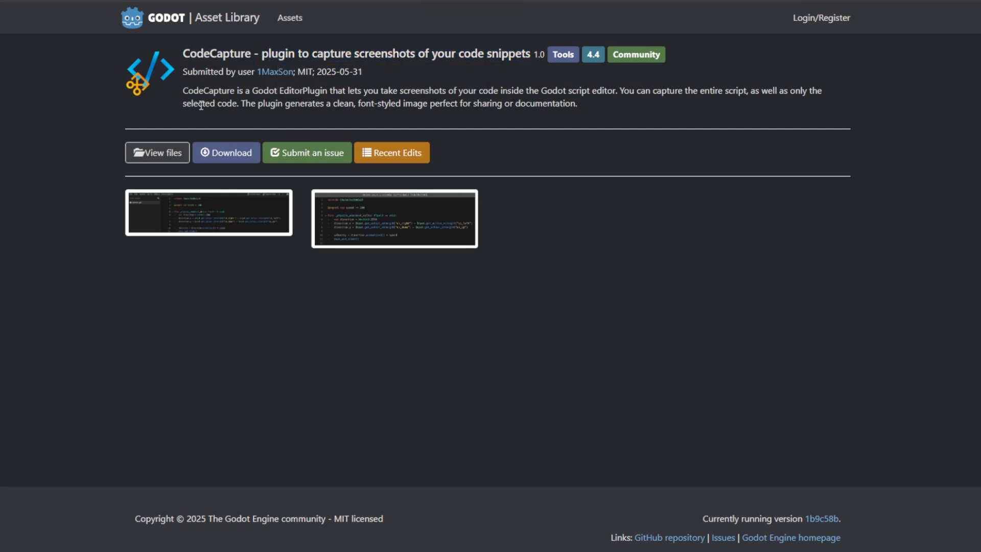
{"action": "left_click_drag", "start_coordinate": [183, 91], "coordinate": [357, 91]}
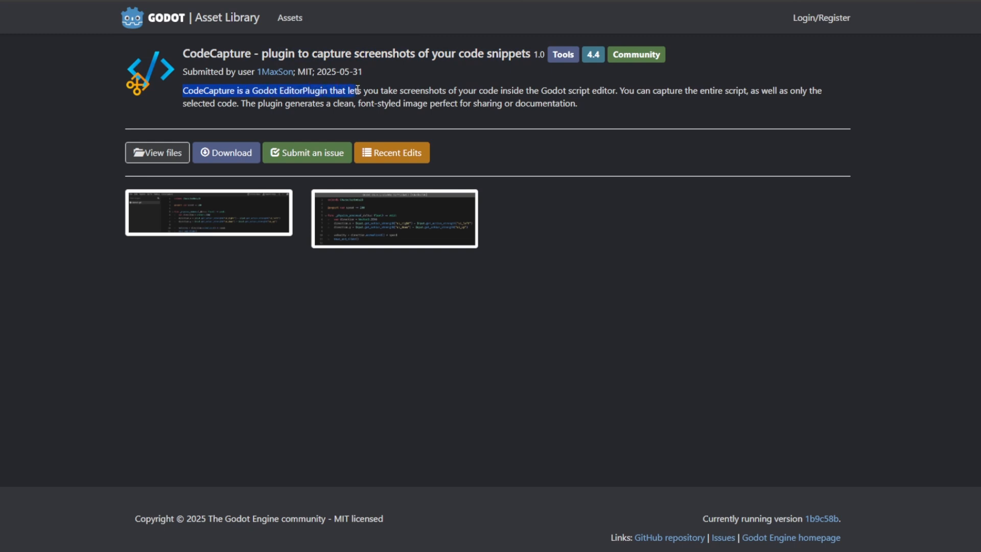
{"action": "left_click_drag", "start_coordinate": [354, 91], "coordinate": [475, 91]}
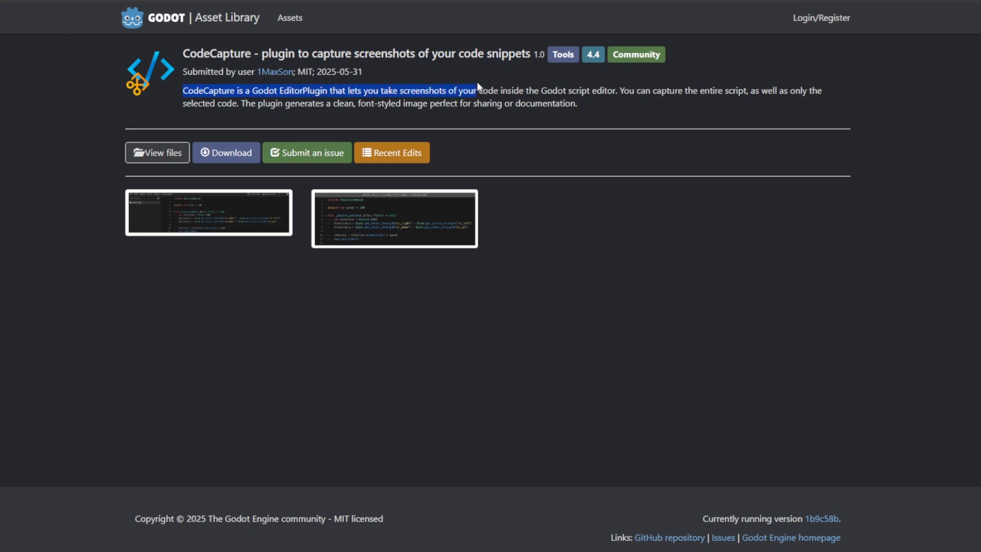
{"action": "left_click_drag", "start_coordinate": [475, 91], "coordinate": [776, 91]}
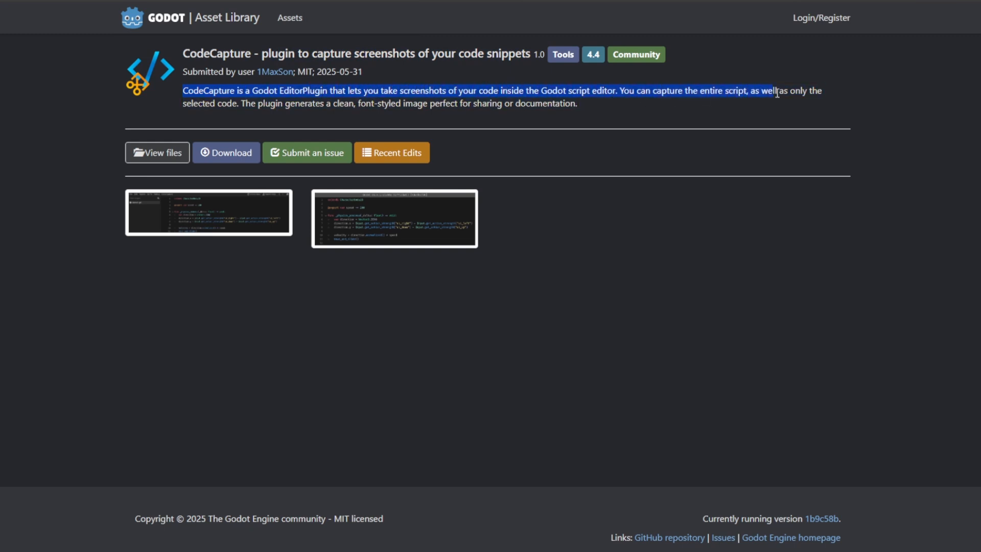
{"action": "left_click_drag", "start_coordinate": [775, 91], "coordinate": [254, 104]}
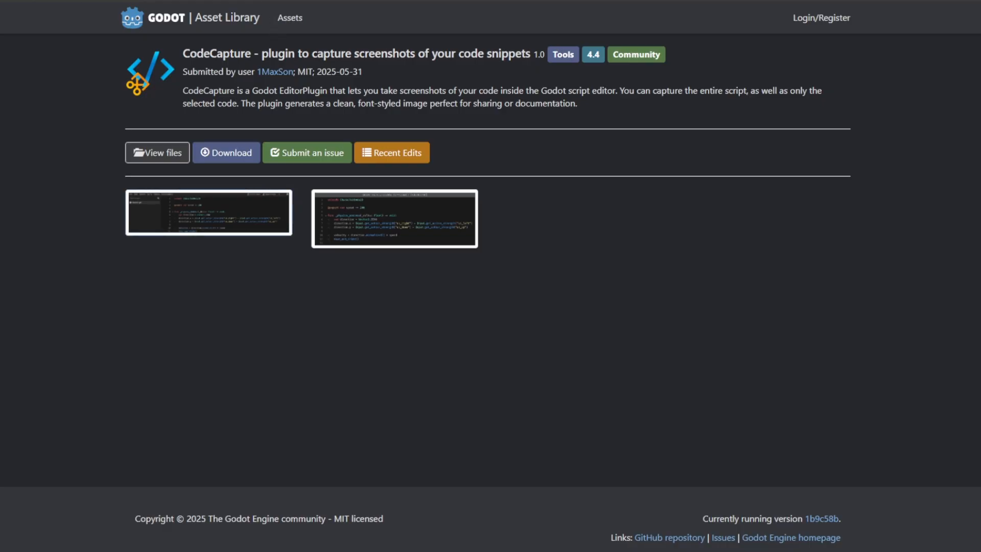
{"action": "mouse_move", "coordinate": [286, 221]}
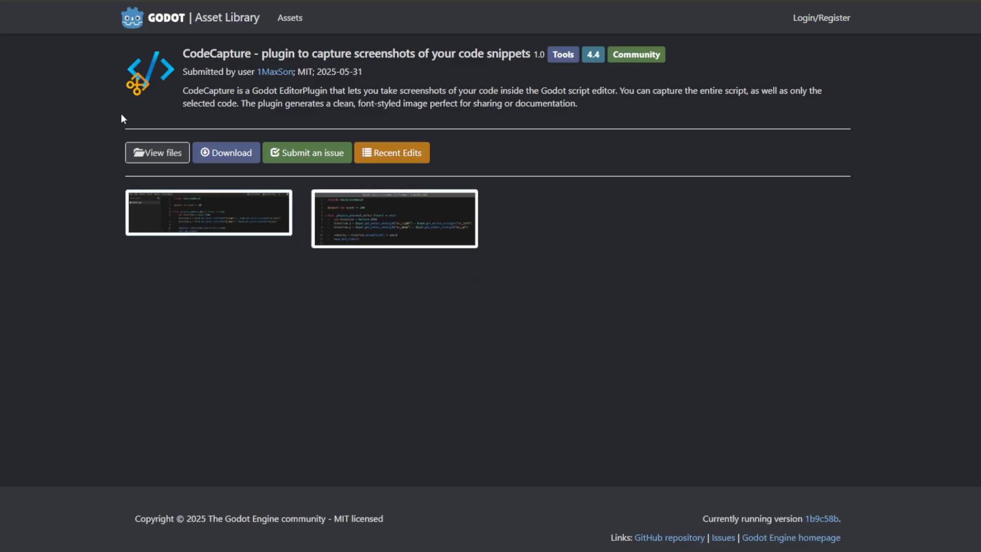
{"action": "mouse_move", "coordinate": [152, 234]}
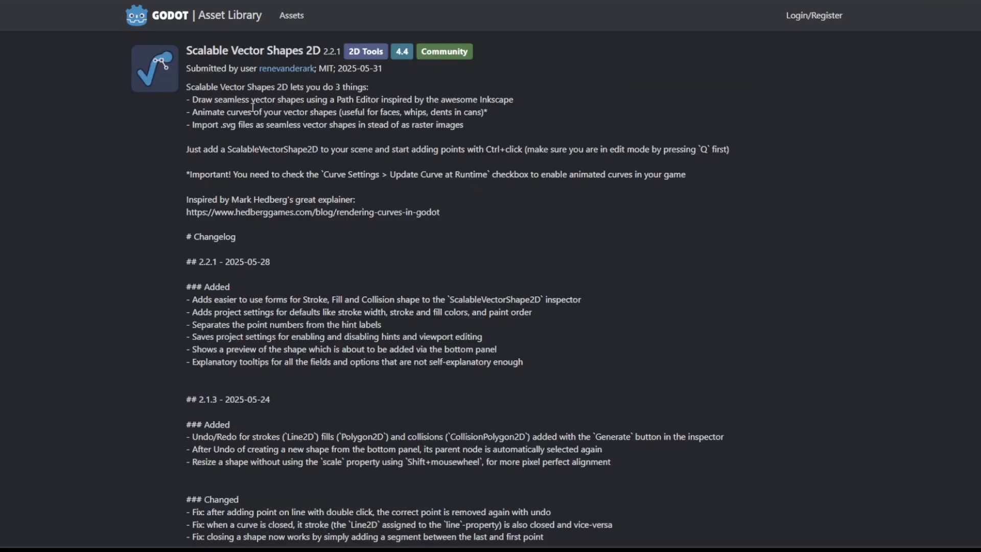
Select the changelog line about the SVG file importer that creates native Godot nodes
{"action": "scroll", "scroll_direction": "down", "scroll_amount": 3}
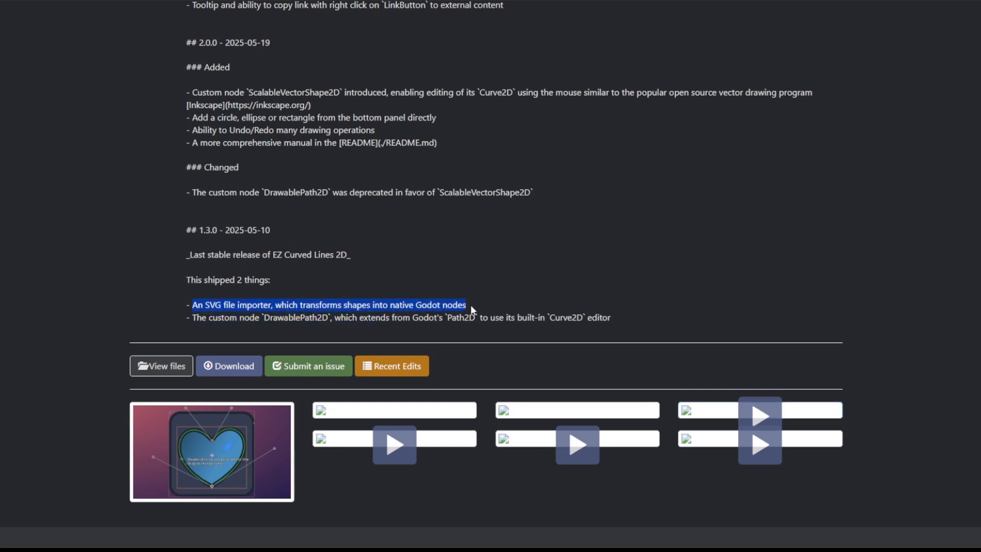
{"action": "left_click_drag", "start_coordinate": [465, 305], "coordinate": [291, 317]}
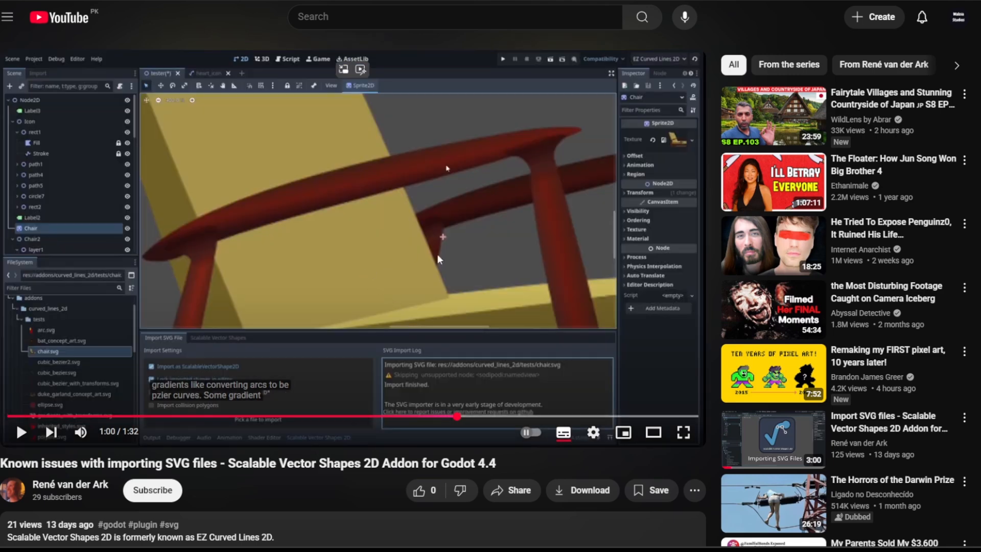
Play the 'Known issues with importing SVG files' video for Scalable Vector Shapes 2D
{"action": "left_click", "coordinate": [489, 415]}
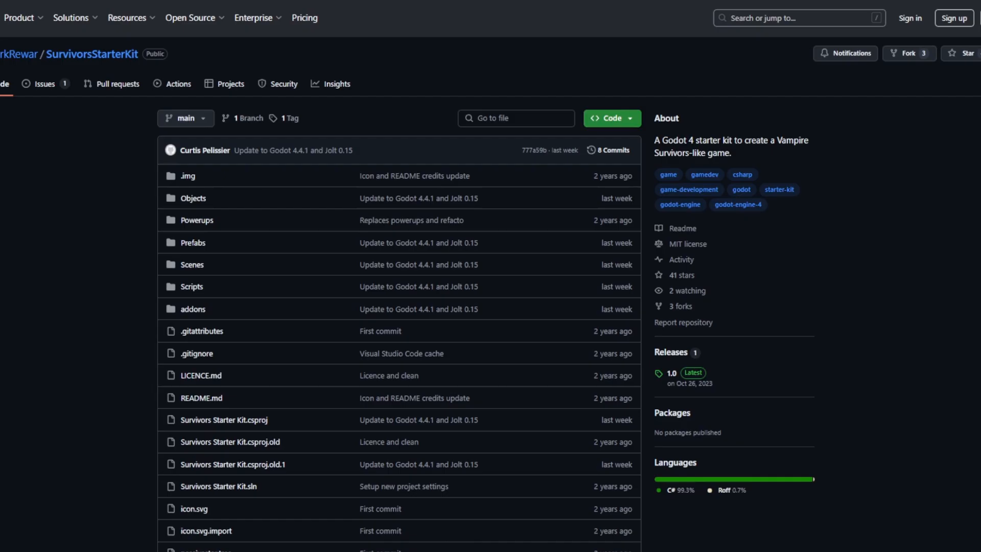
Scroll the SurvivorsStarterKit README from the file list through the spells section
{"action": "scroll", "scroll_direction": "down", "scroll_amount": 3}
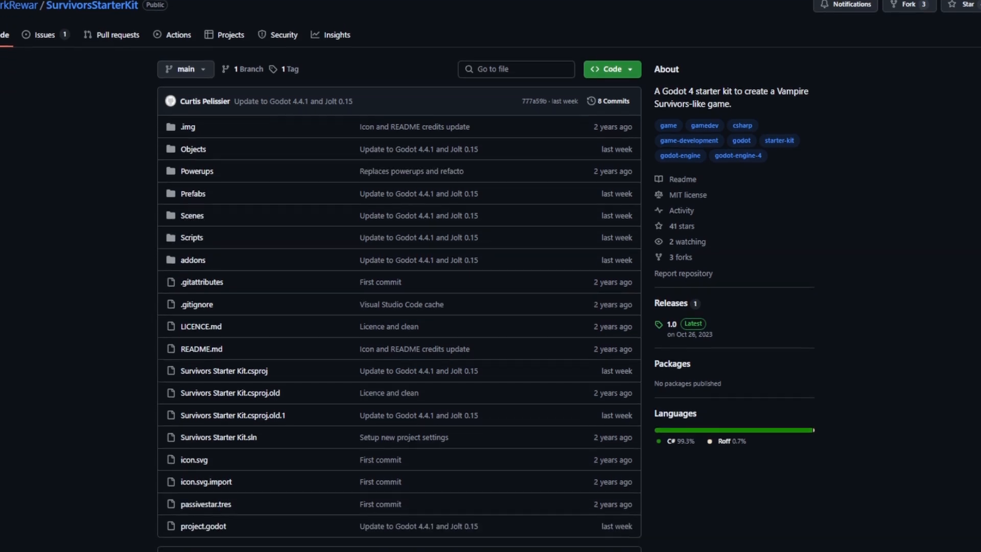
{"action": "scroll", "scroll_direction": "down", "scroll_amount": 3}
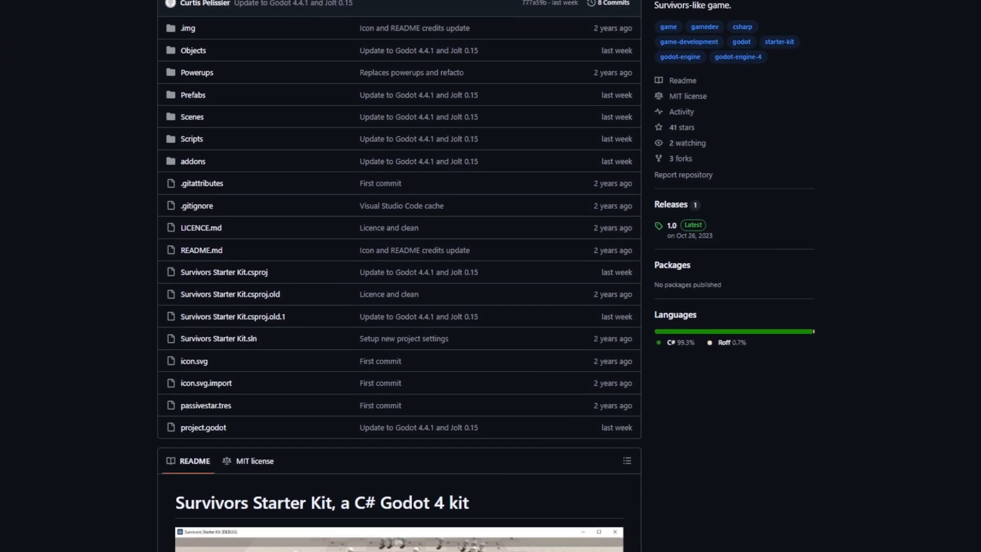
{"action": "scroll", "scroll_direction": "down", "scroll_amount": 3}
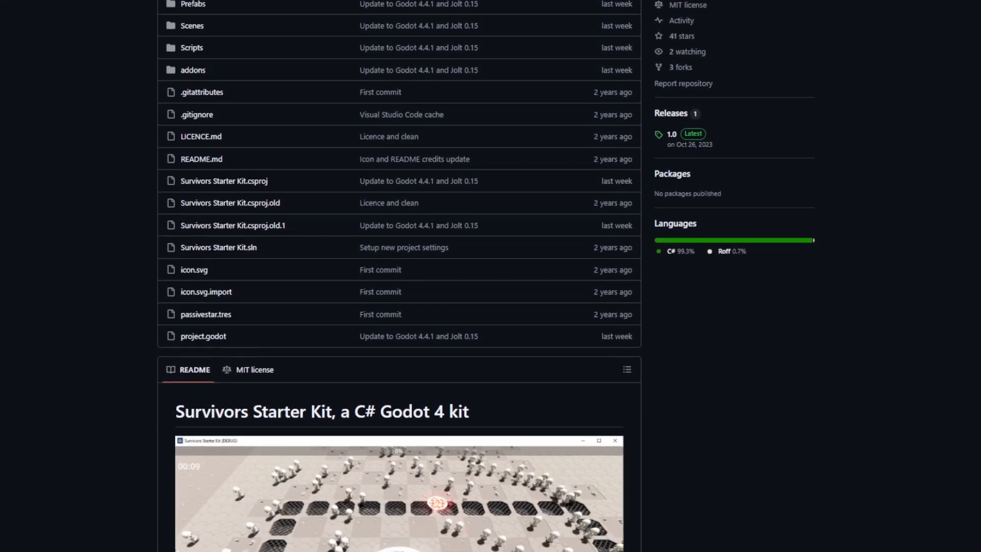
{"action": "scroll", "scroll_direction": "down", "scroll_amount": 3}
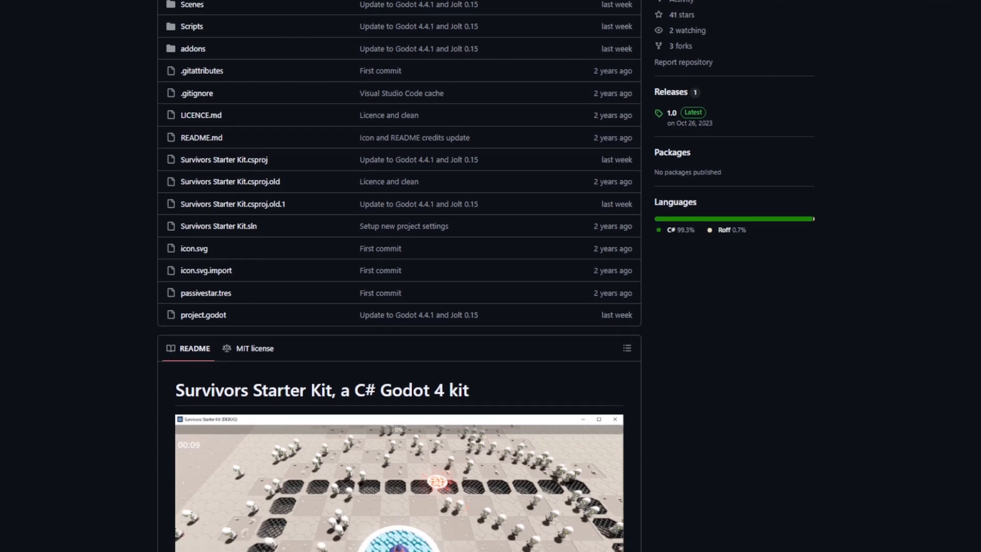
{"action": "scroll", "scroll_direction": "down", "scroll_amount": 3}
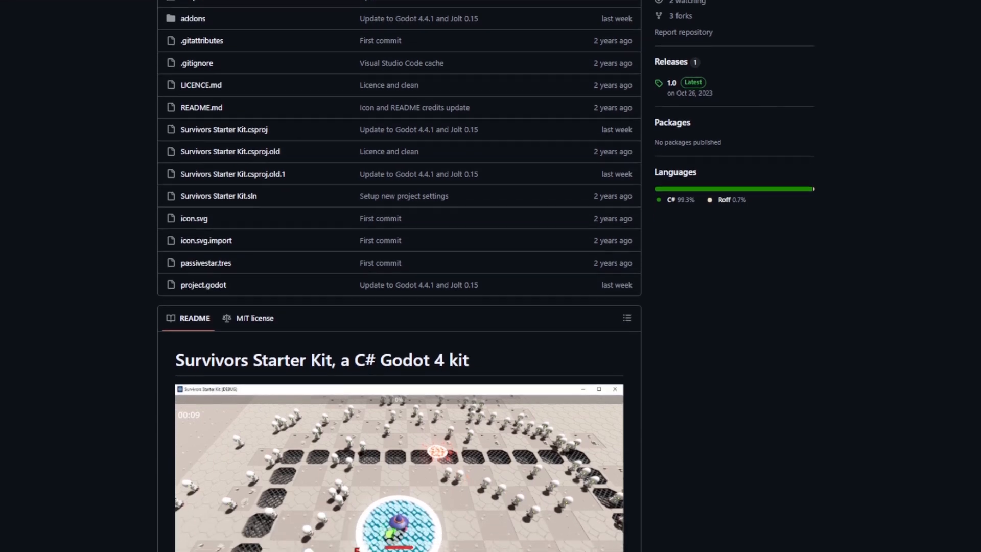
{"action": "scroll", "scroll_direction": "down", "scroll_amount": 3}
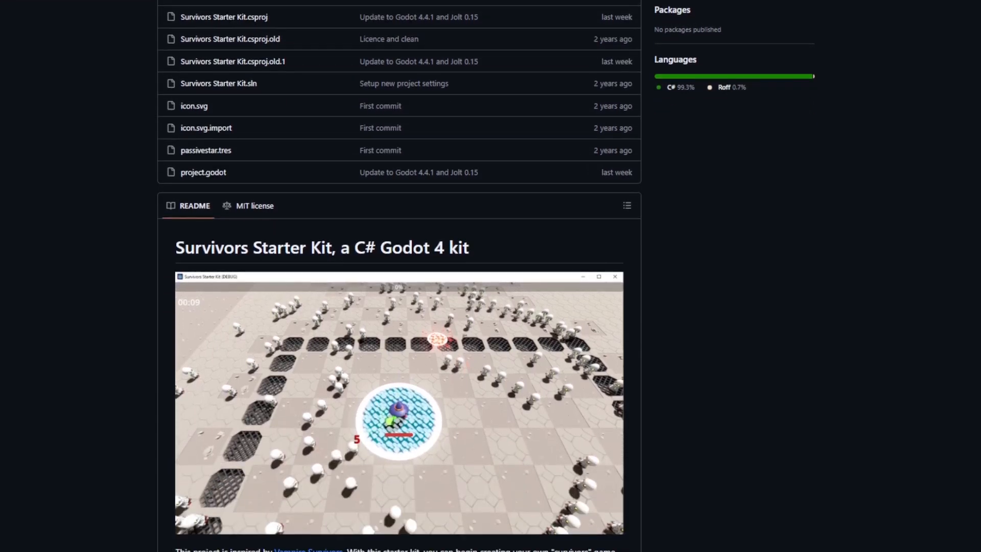
{"action": "scroll", "scroll_direction": "down", "scroll_amount": 3}
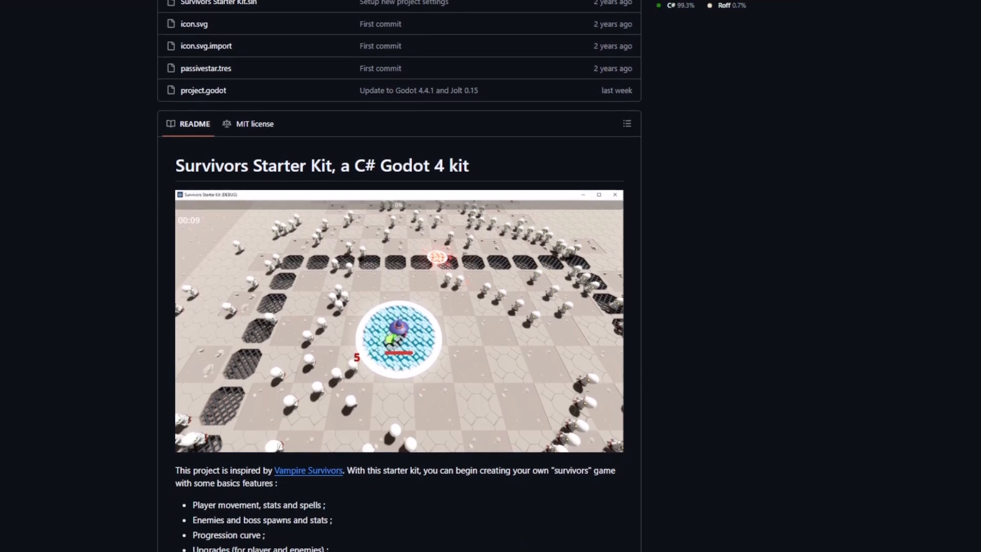
{"action": "scroll", "scroll_direction": "down", "scroll_amount": 3}
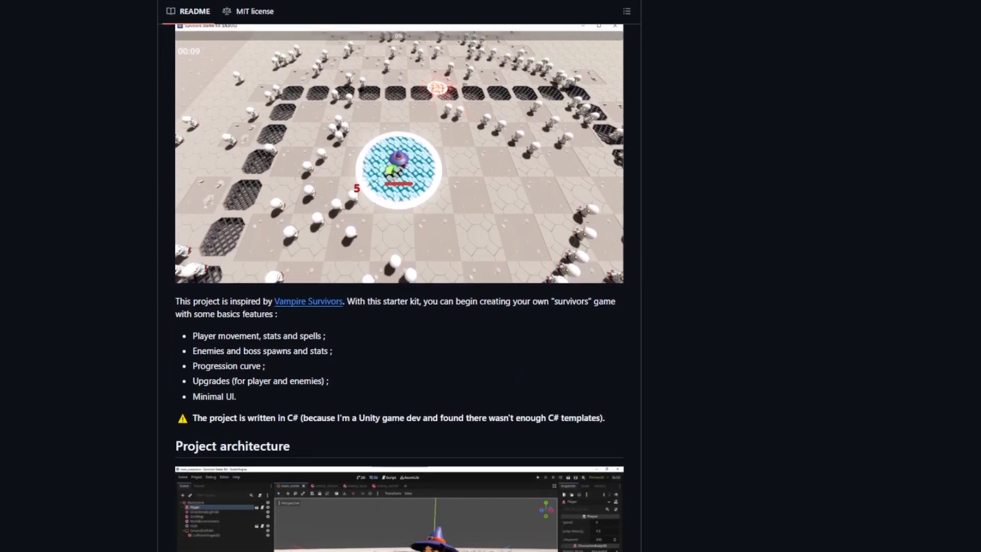
Continue through troubleshooting down to the Credits section of the README
{"action": "scroll", "scroll_direction": "down", "scroll_amount": 3}
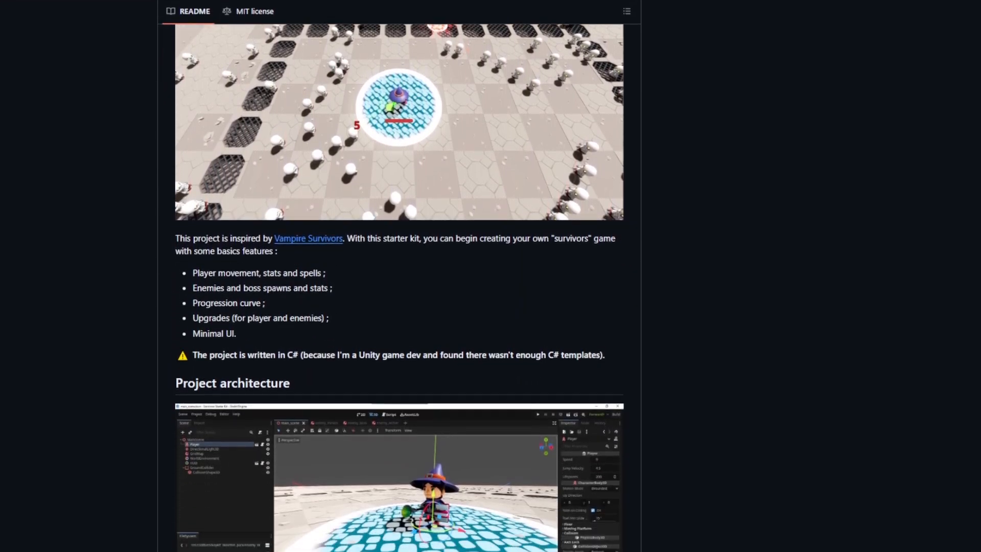
{"action": "scroll", "scroll_direction": "down", "scroll_amount": 3}
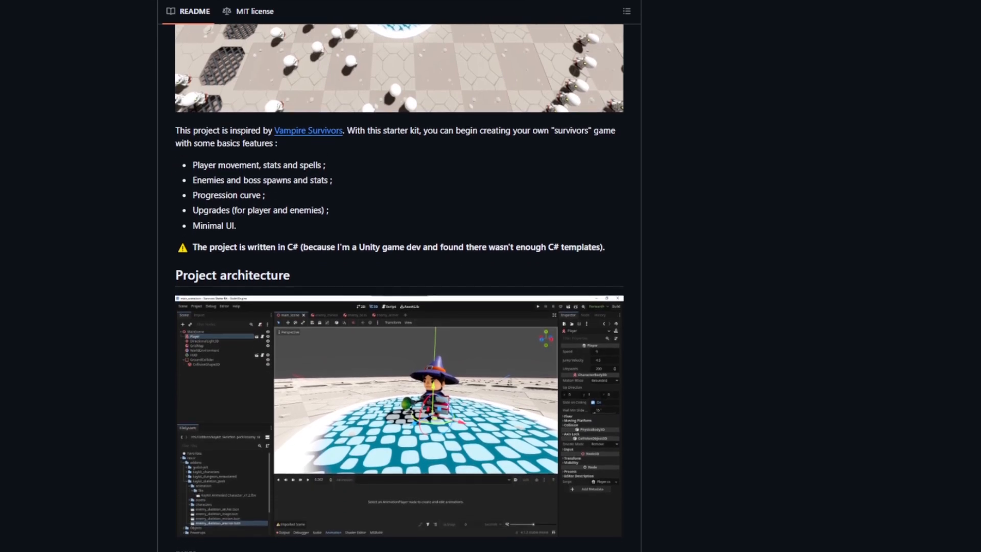
{"action": "scroll", "scroll_direction": "down", "scroll_amount": 3}
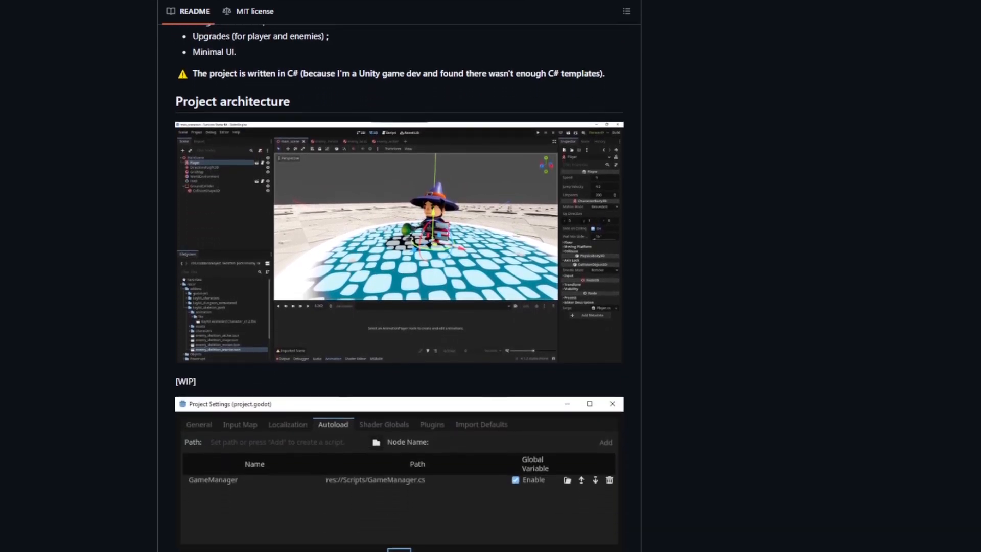
{"action": "scroll", "scroll_direction": "down", "scroll_amount": 3}
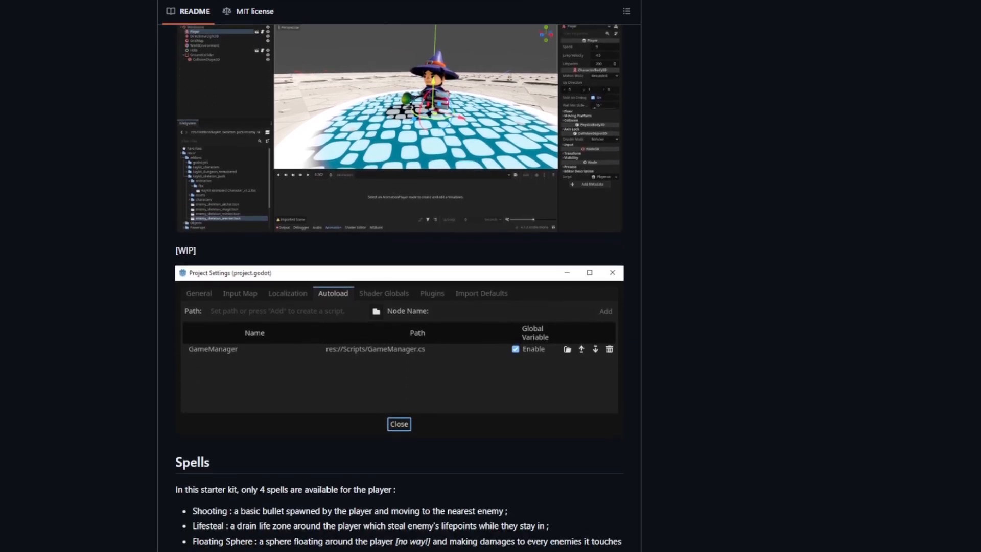
{"action": "scroll", "scroll_direction": "down", "scroll_amount": 3}
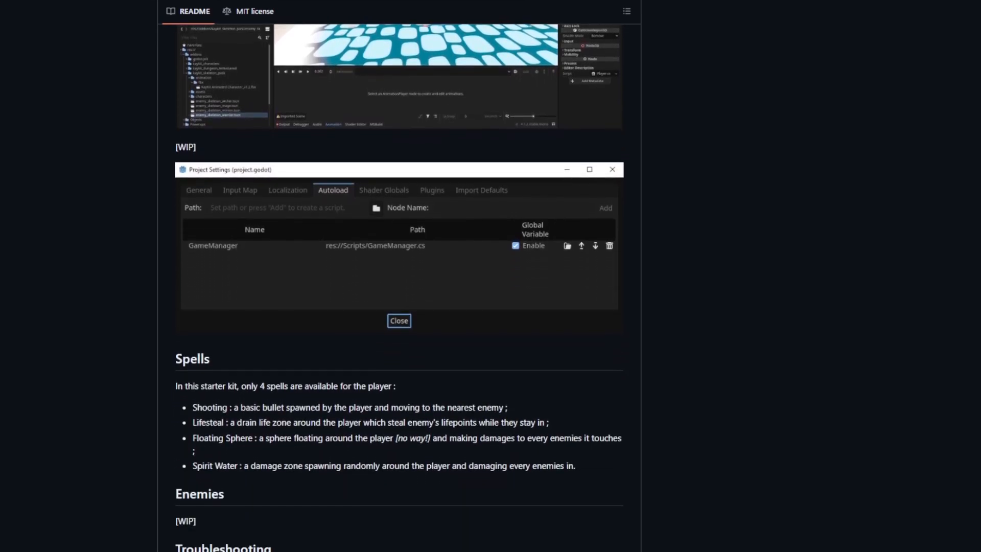
{"action": "scroll", "scroll_direction": "down", "scroll_amount": 3}
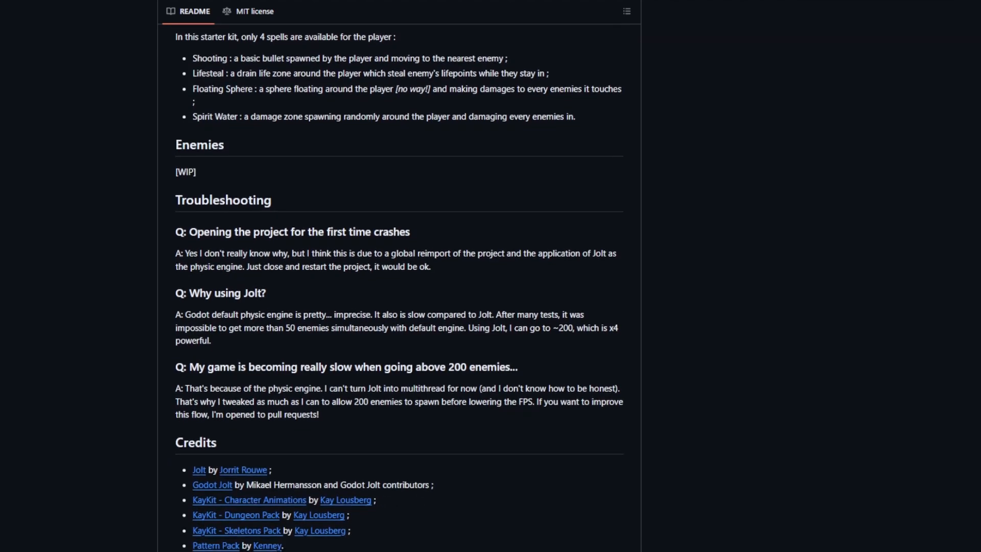
{"action": "scroll", "scroll_direction": "down", "scroll_amount": 3}
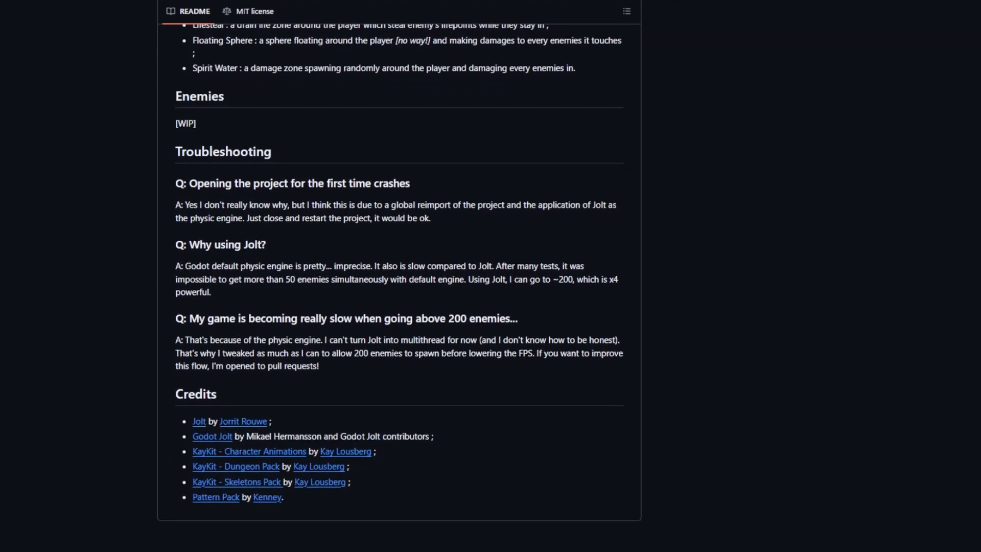
{"action": "scroll", "scroll_direction": "down", "scroll_amount": 3}
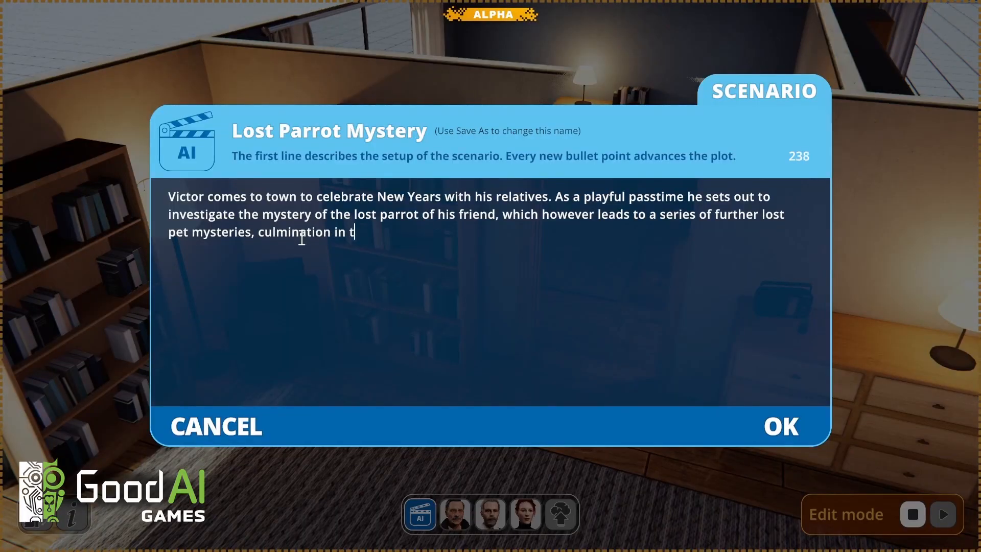
Extend the Lost Parrot Mystery scenario text and write Victor Rogerson's sharp-elbows bio
{"action": "type", "text": "he local zoo. Victor wa"}
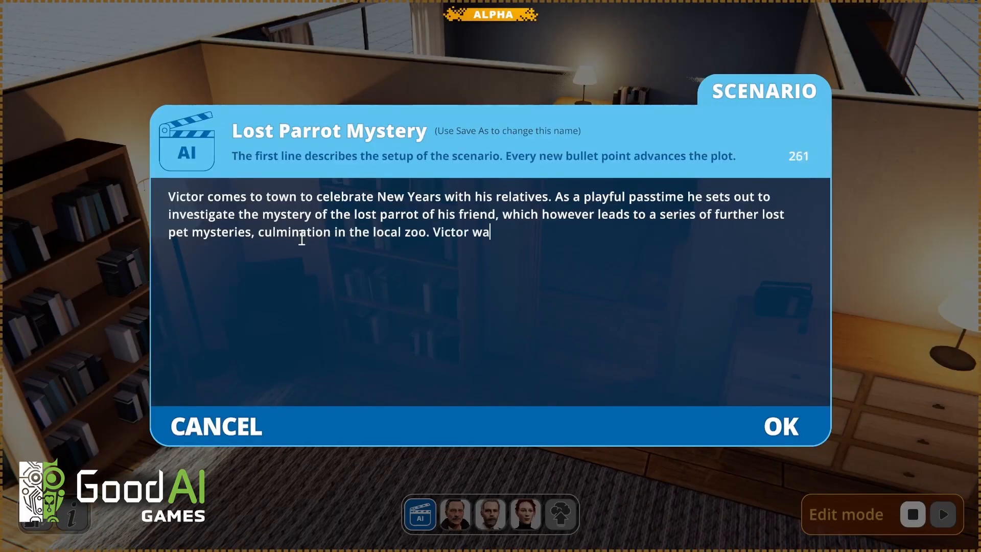
{"action": "left_click", "coordinate": [455, 514]}
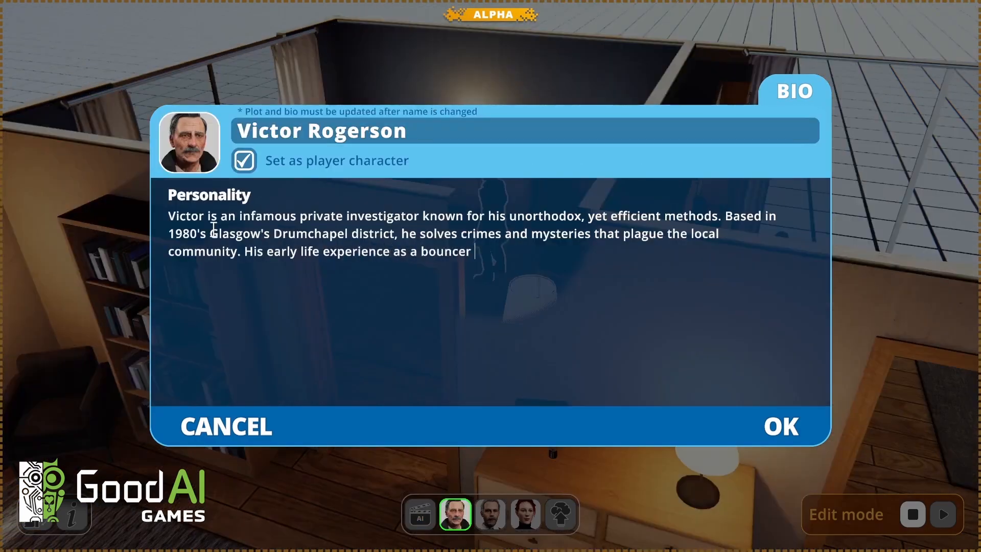
{"action": "type", "text": "has tought him to have both sharp elbows and a surprising"}
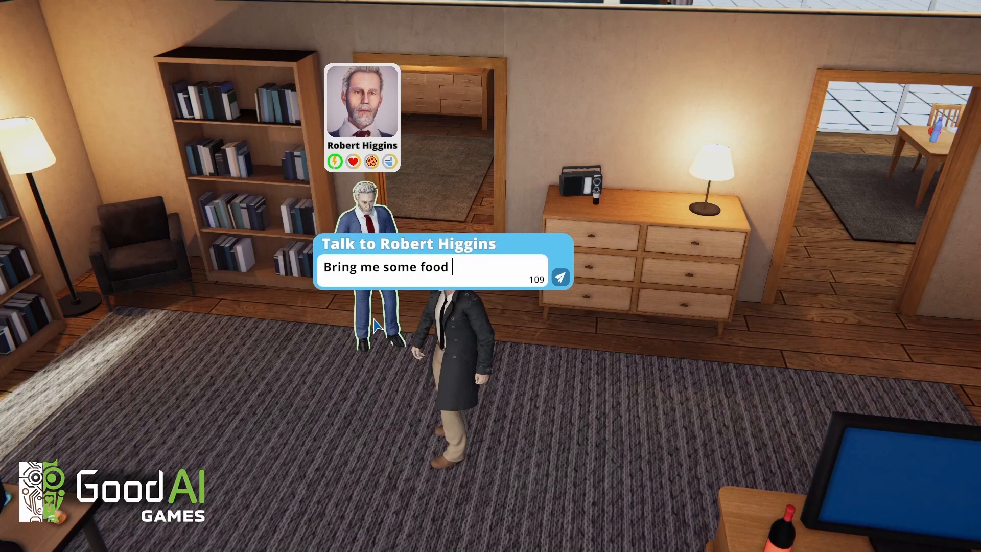
Send 'Bring me some food' to Robert Higgins and show the gameplay LLM options
{"action": "left_click", "coordinate": [558, 277]}
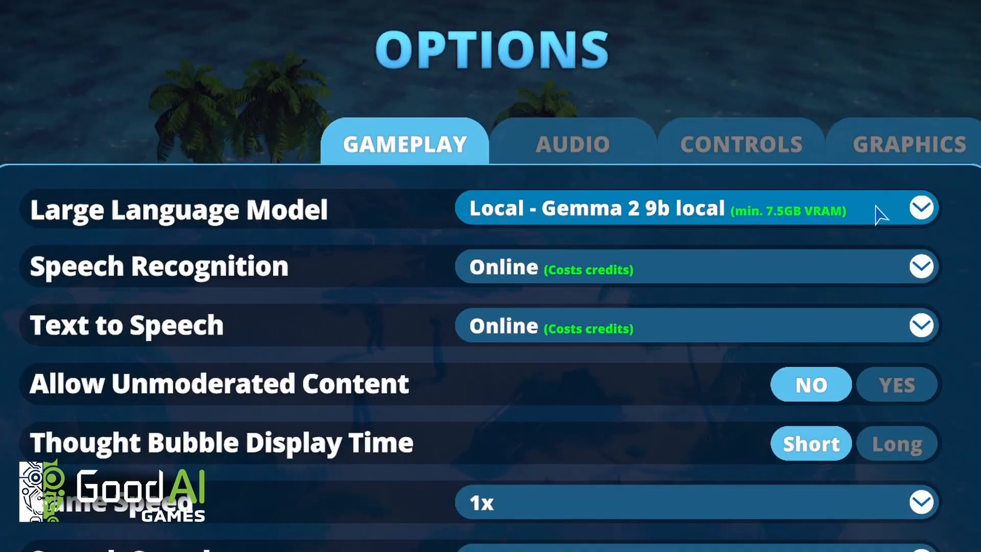
{"action": "left_click", "coordinate": [920, 207]}
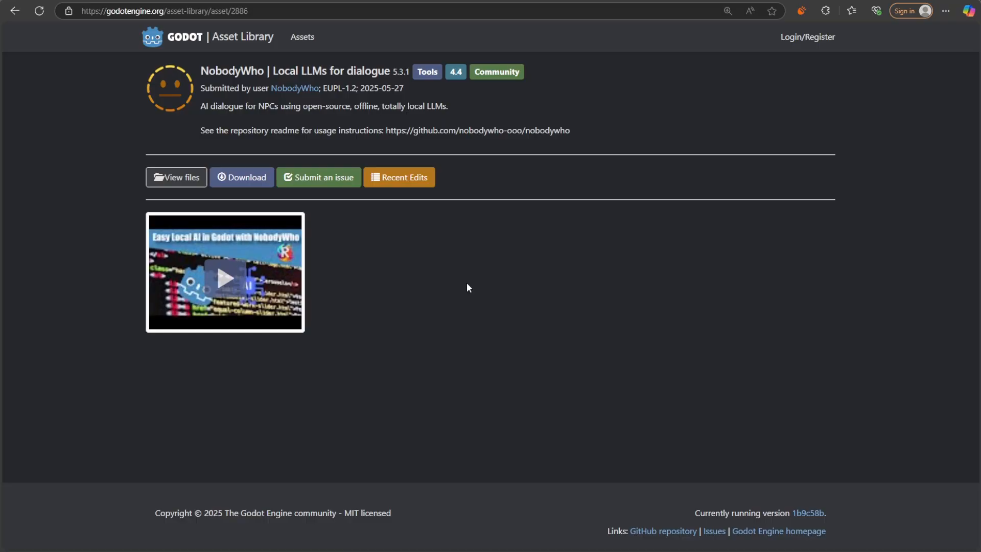
{"action": "mouse_move", "coordinate": [200, 112]}
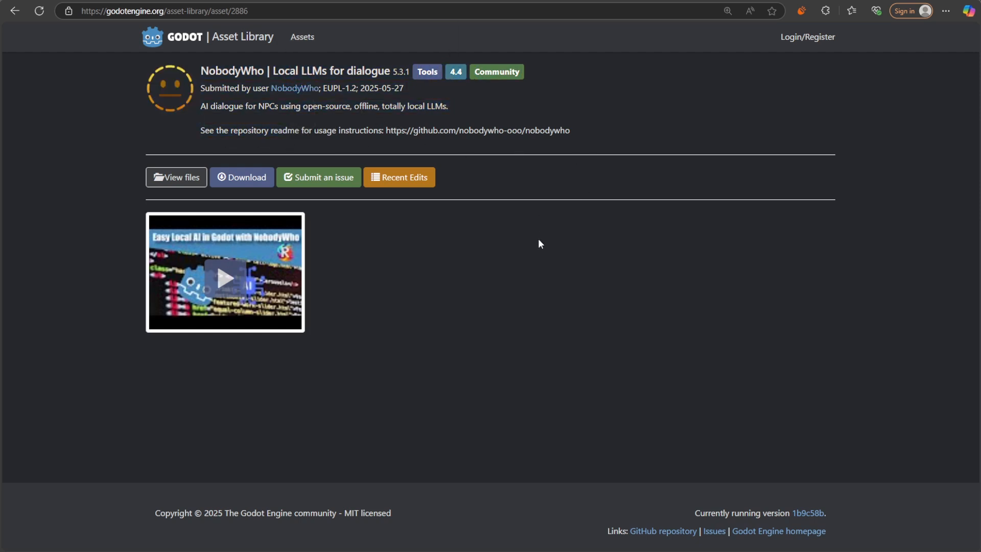
{"action": "mouse_move", "coordinate": [435, 283]}
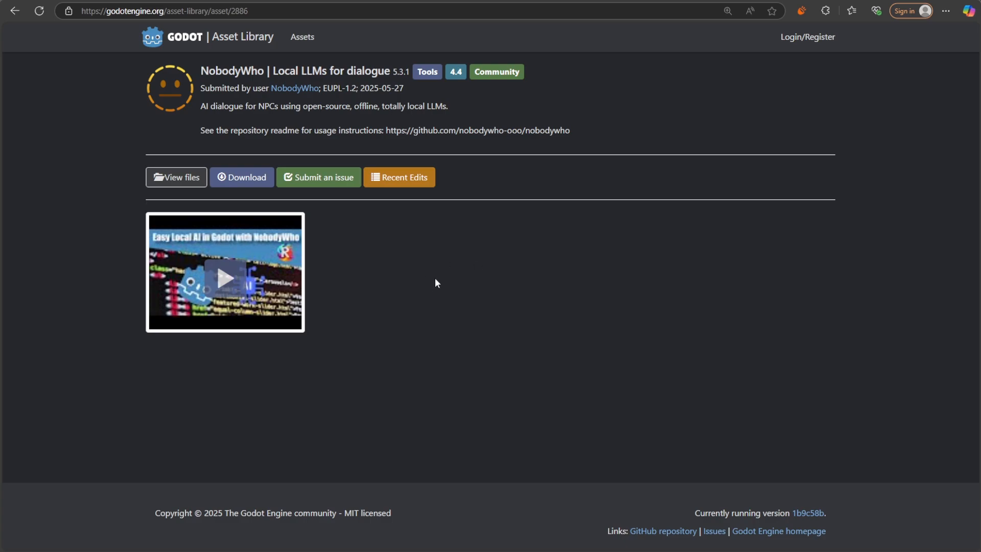